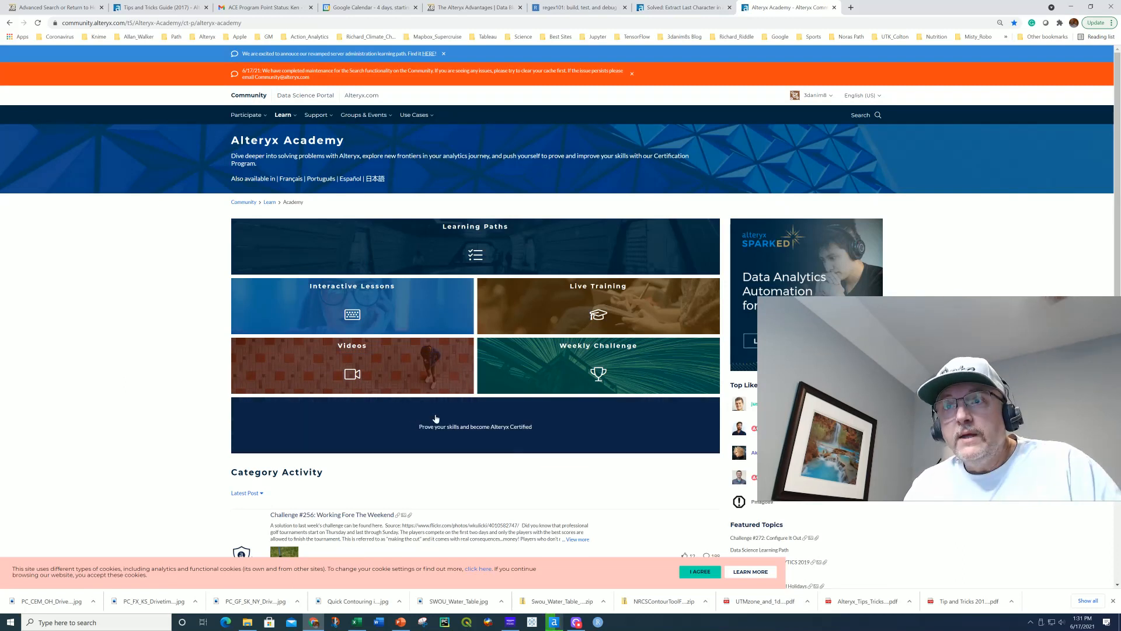
- Browse the Alteryx Academy sections — certification, interactive lessons, live training and videos — then return to the Academy page
click(435, 419)
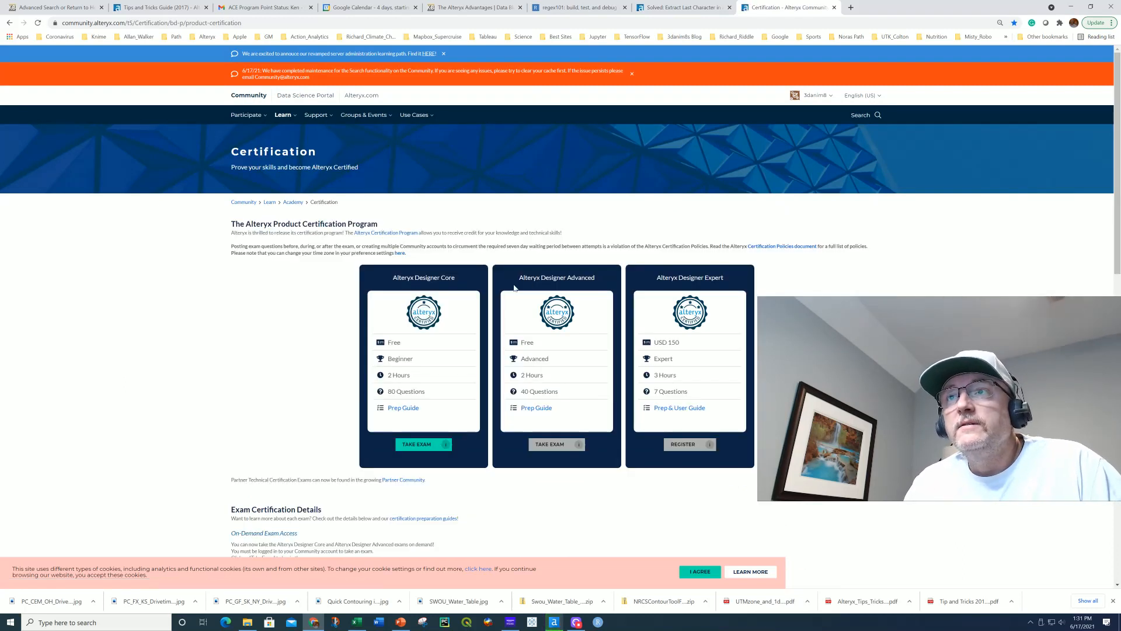
mouse_move(578, 285)
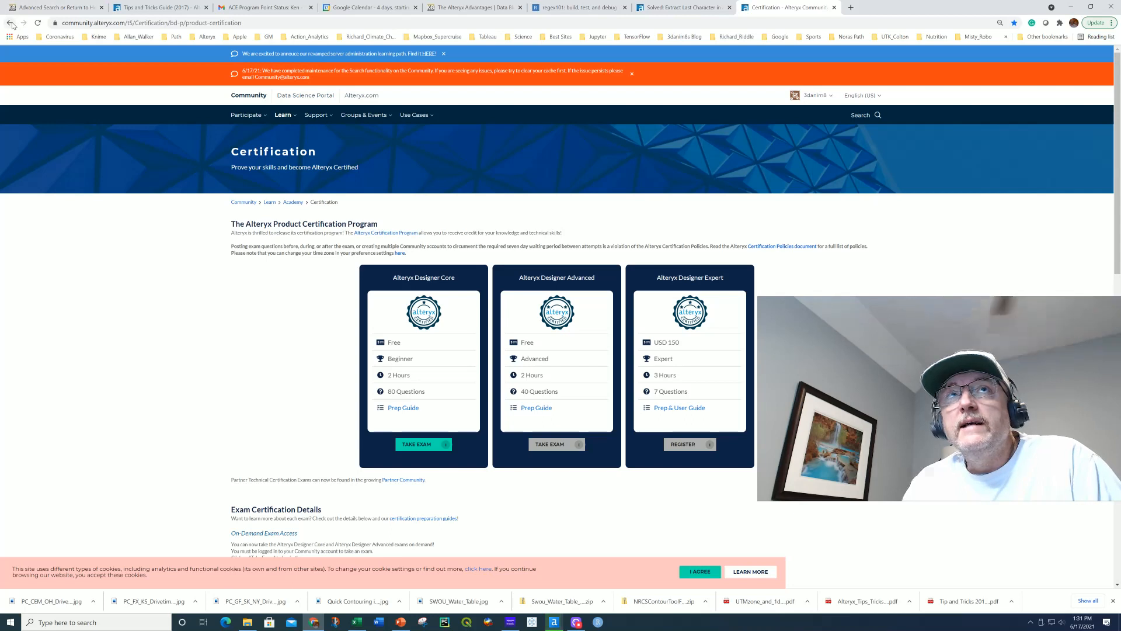
mouse_move(9, 25)
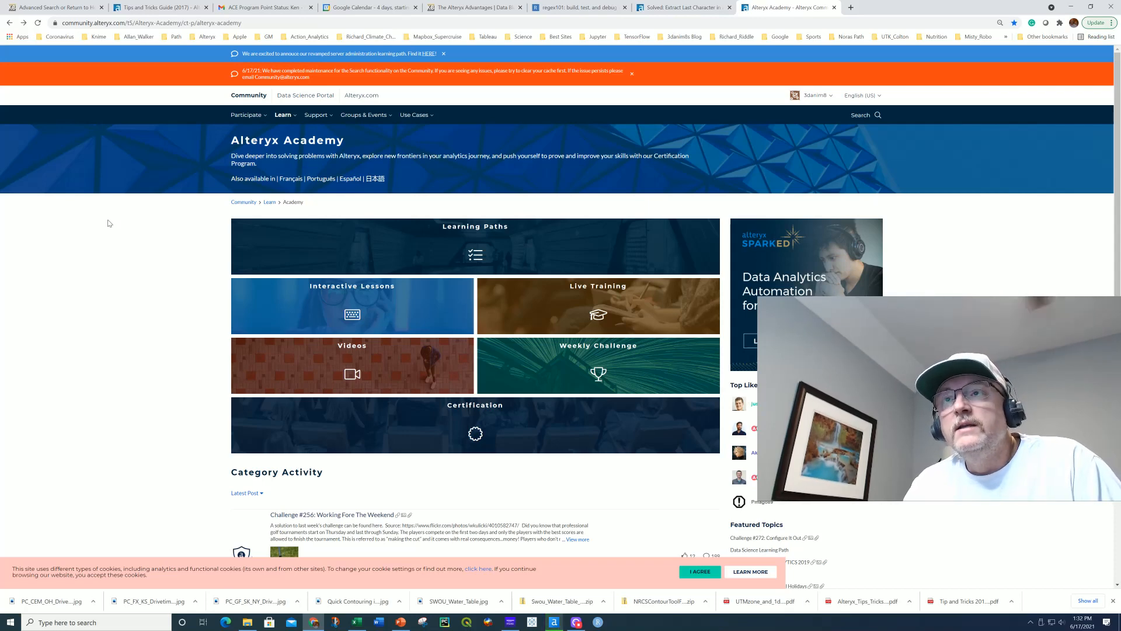
mouse_move(594, 366)
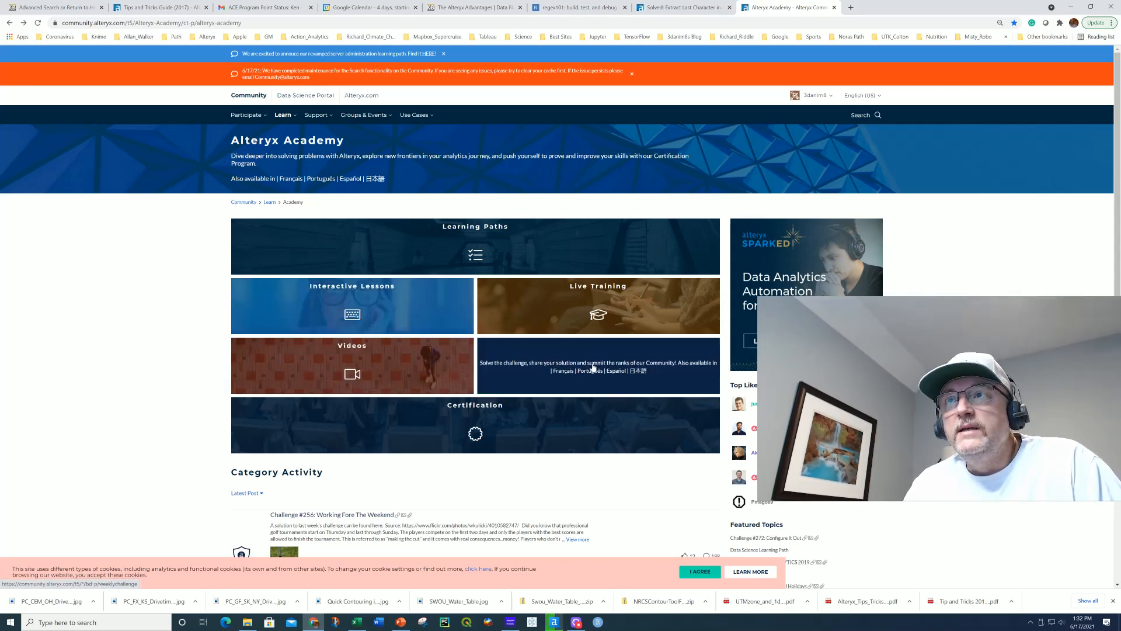
mouse_move(610, 379)
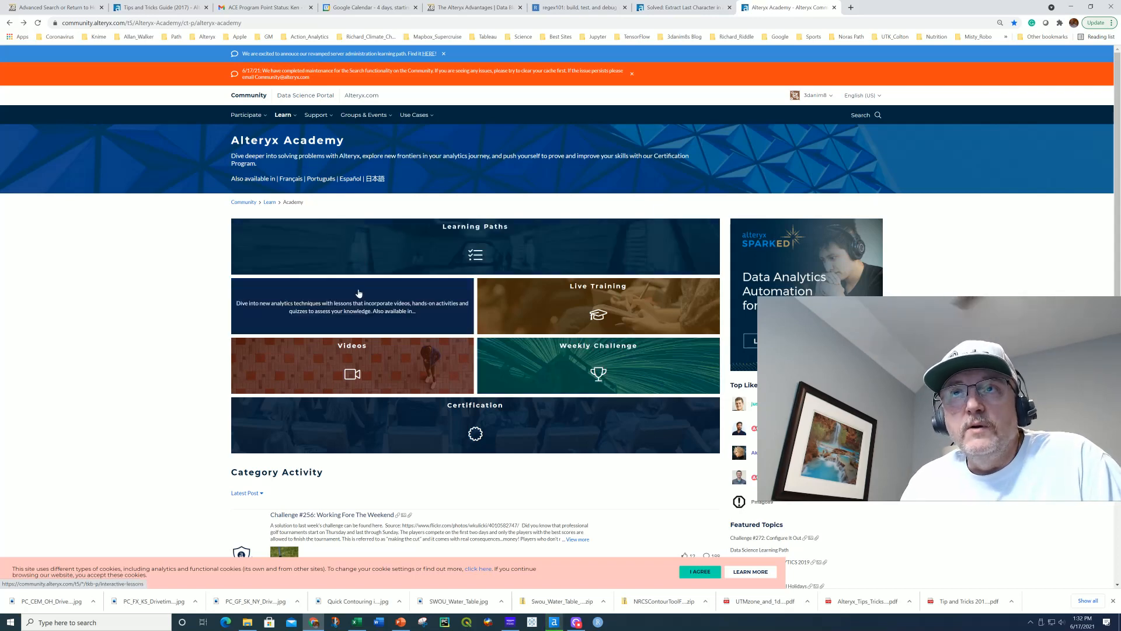
mouse_move(356, 307)
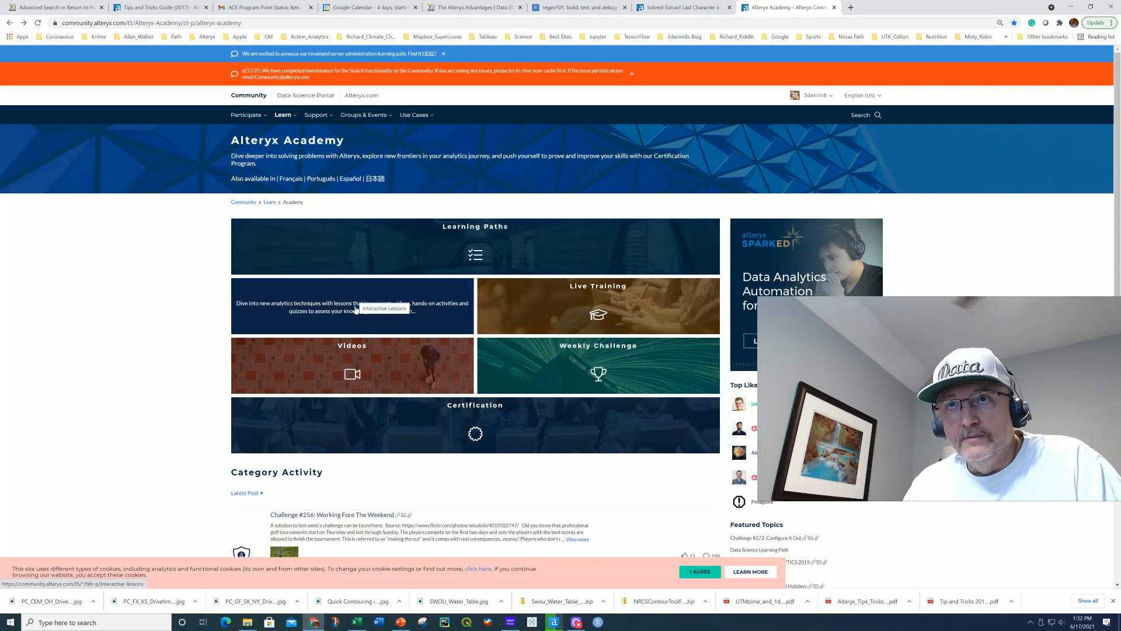
click(352, 306)
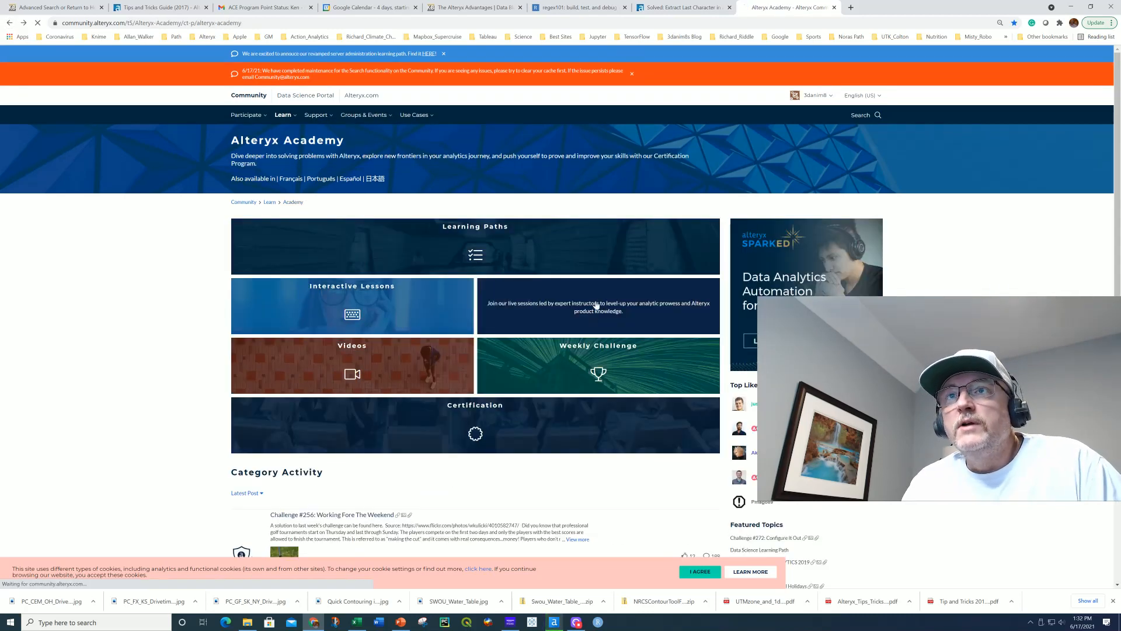
click(598, 306)
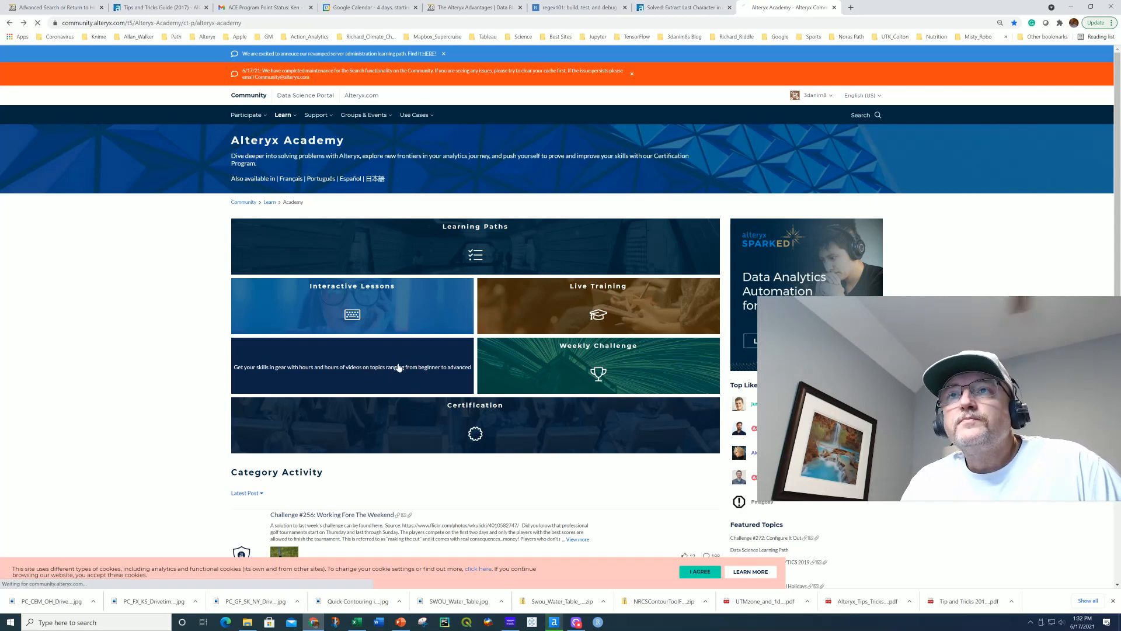
click(352, 366)
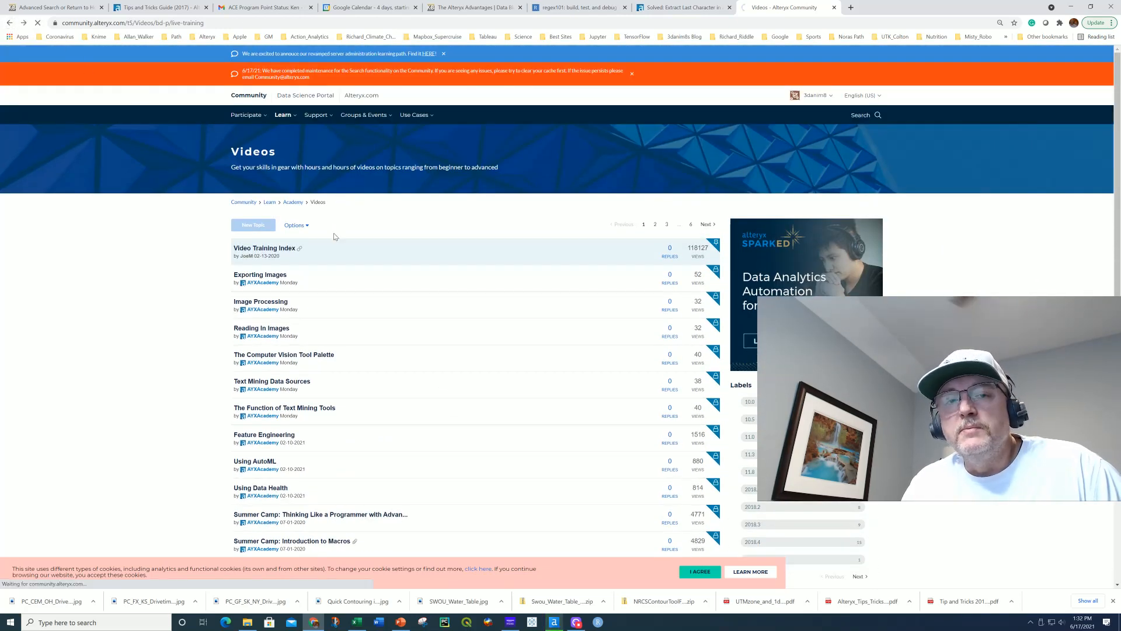
click(293, 201)
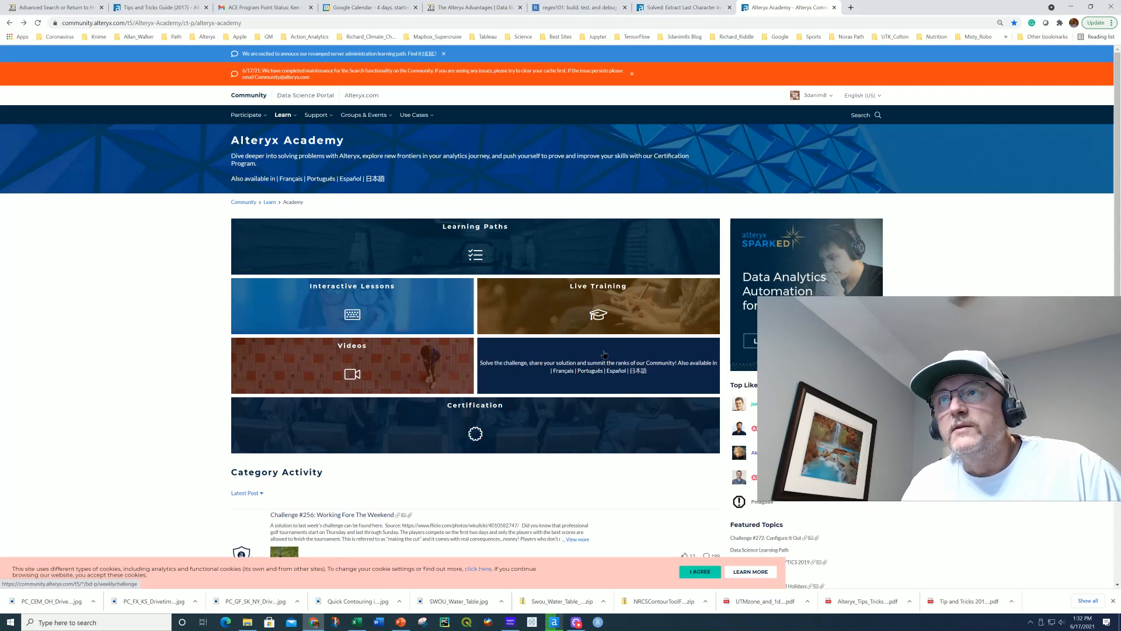
- Open the Weekly Challenge board and its Weekly Challenge Index & Welcome post
click(598, 365)
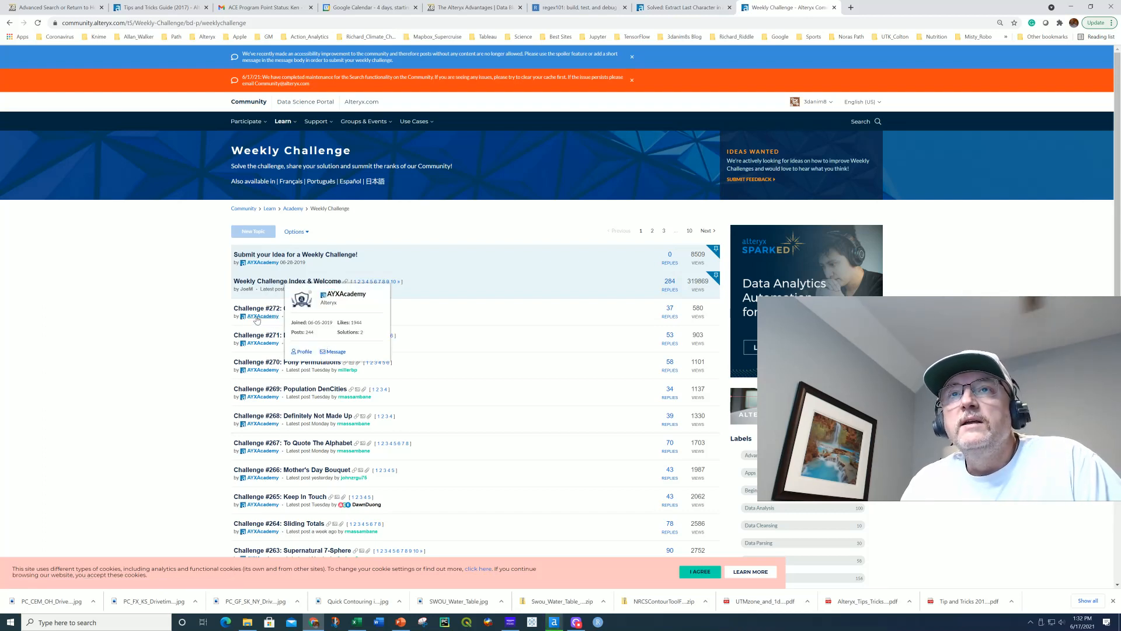
mouse_move(277, 462)
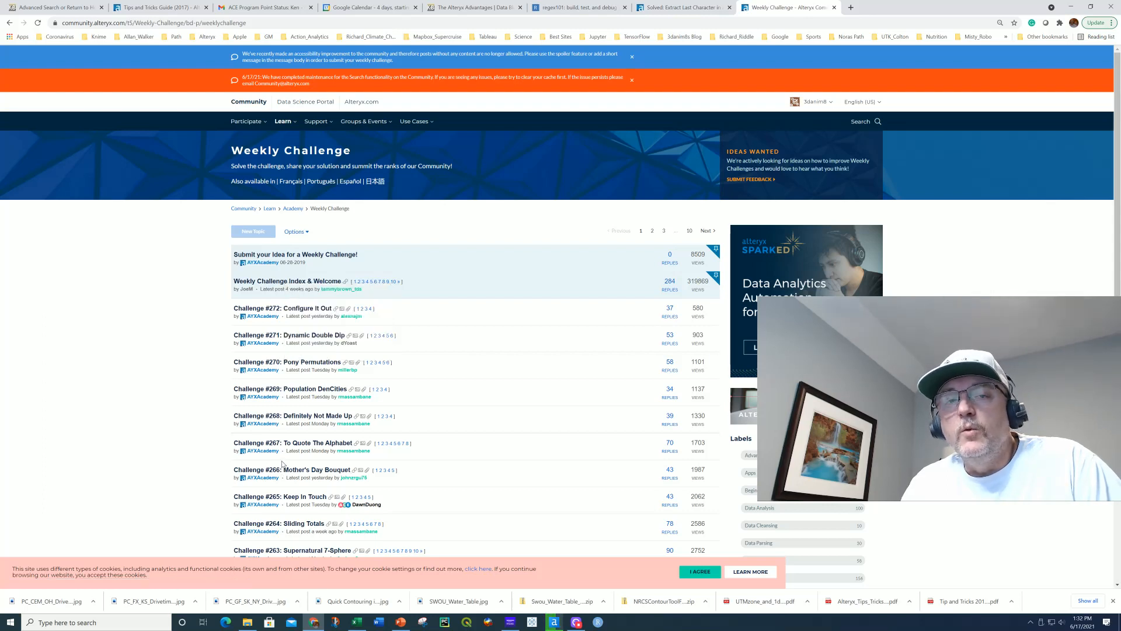
mouse_move(257, 341)
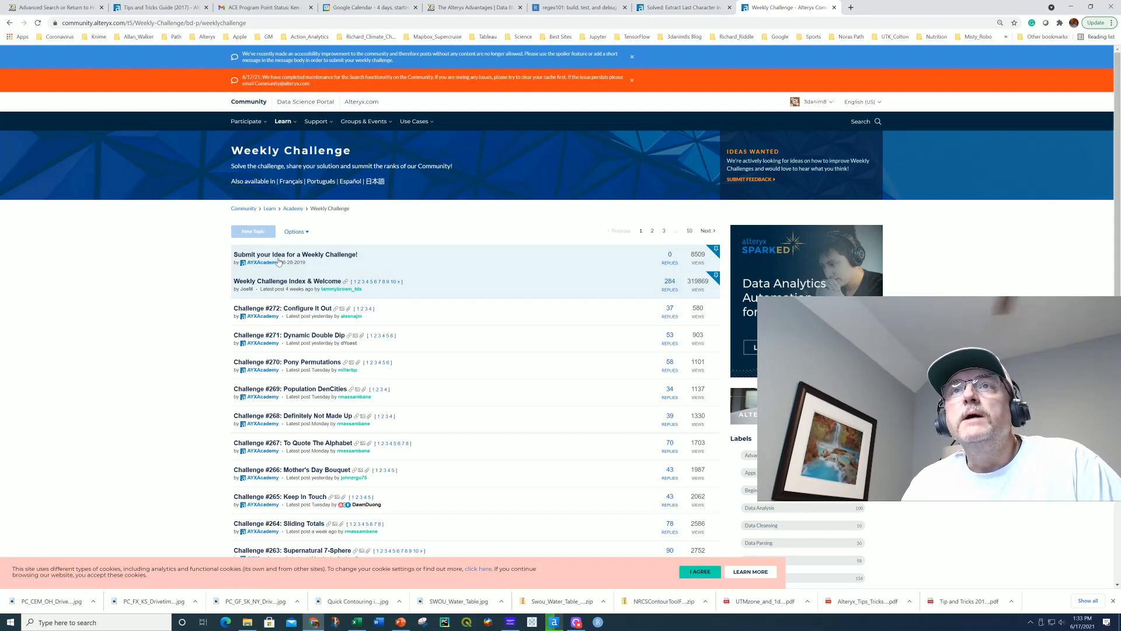
mouse_move(295, 254)
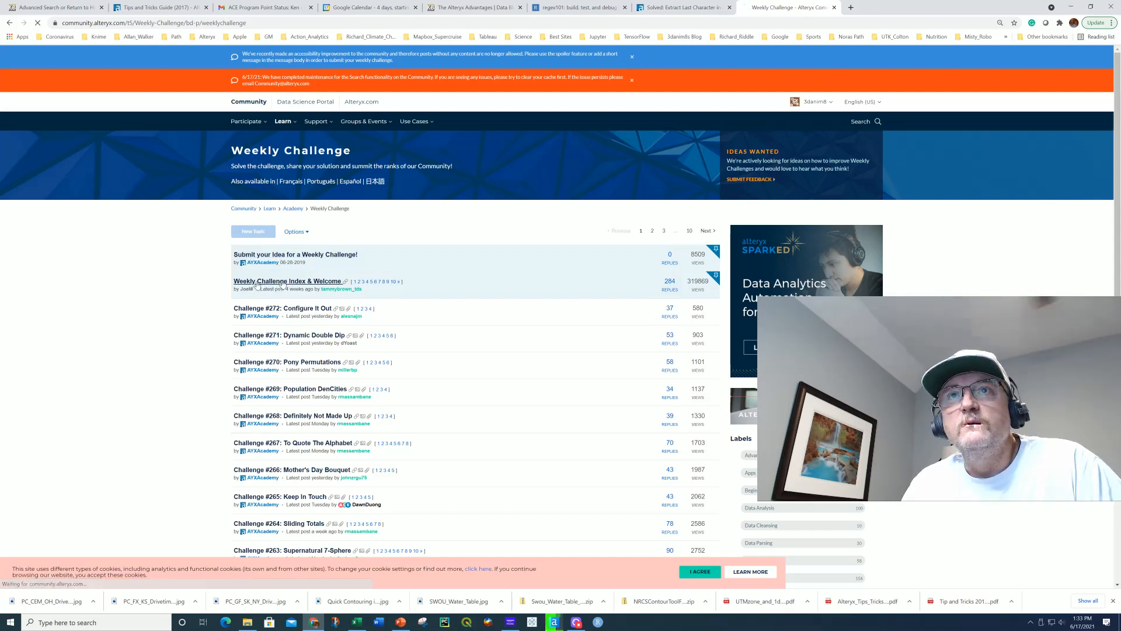
click(286, 281)
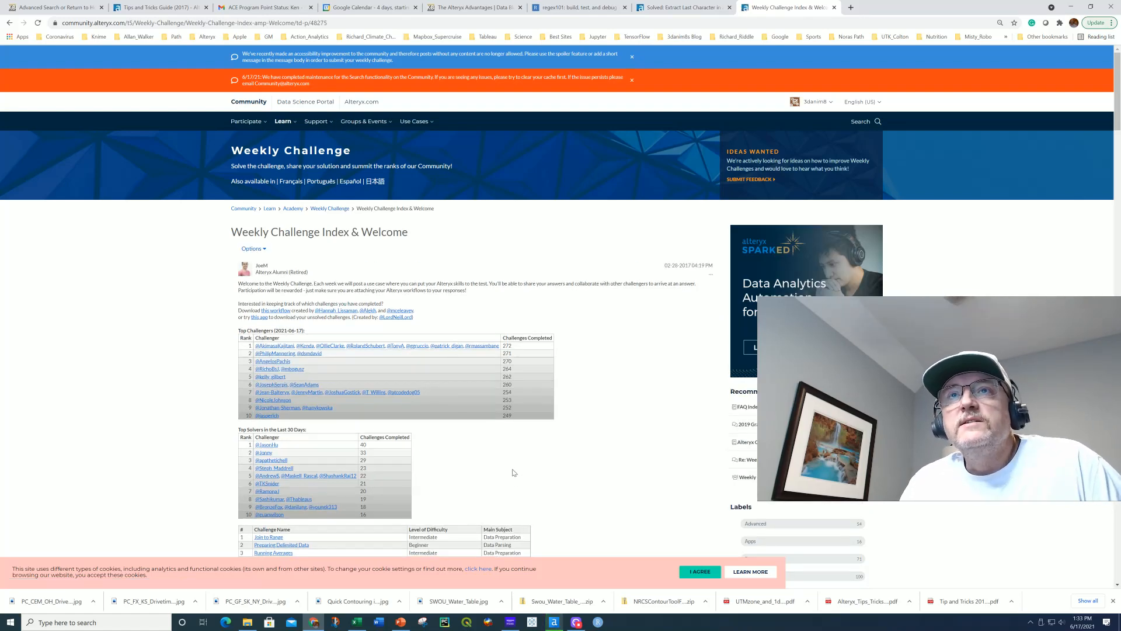
- Scroll the index post down to the challenge table with difficulty level and main subject
scroll(down, 3)
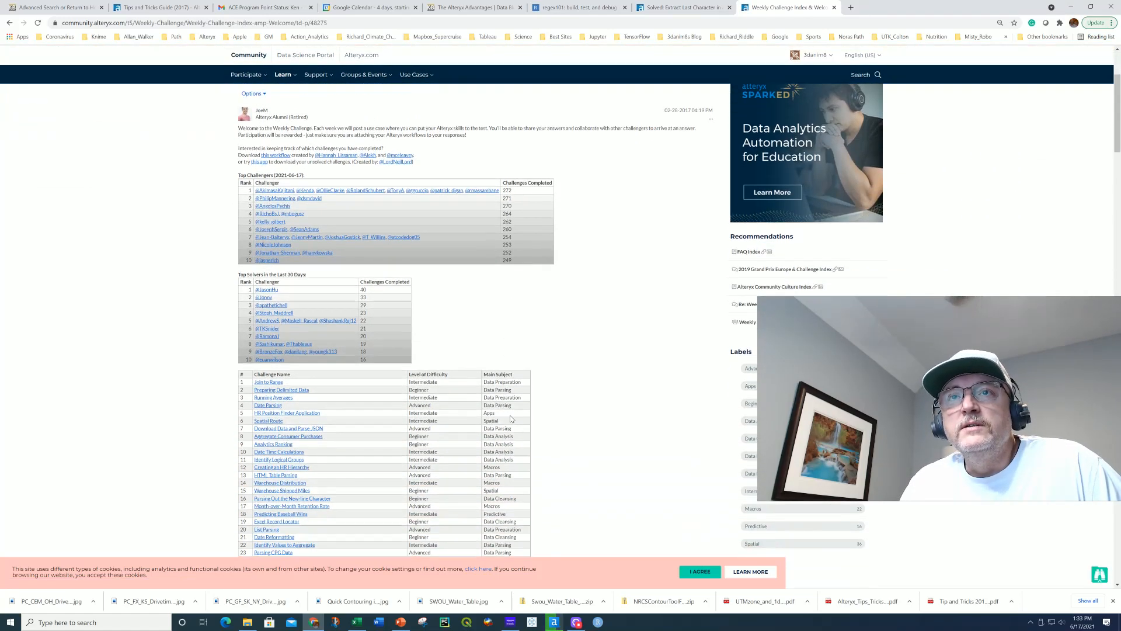
scroll(down, 3)
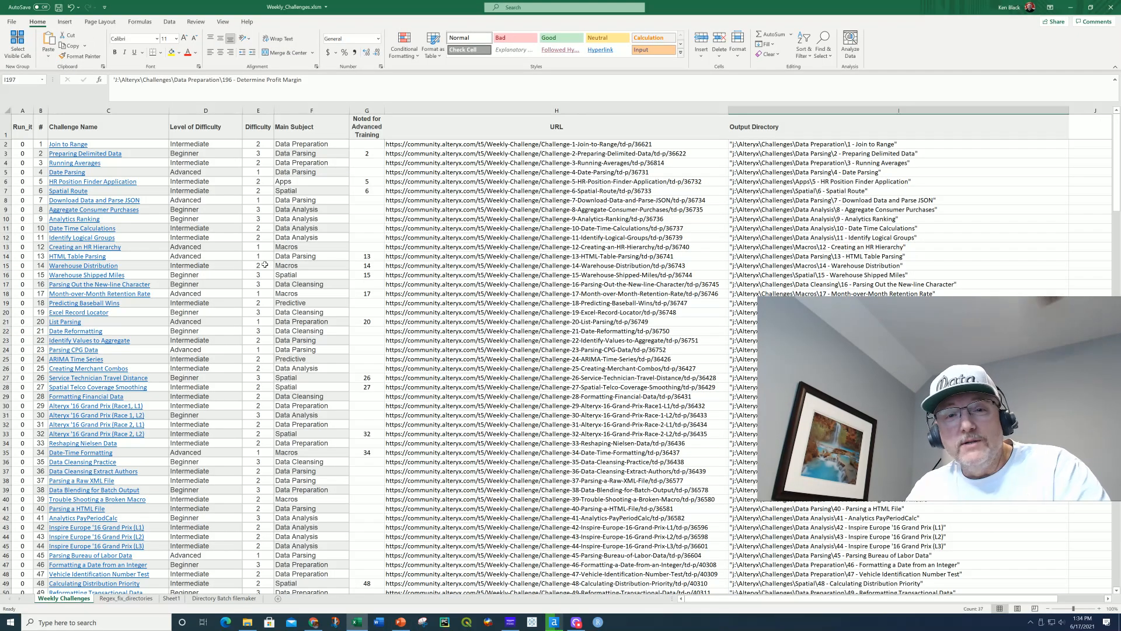
mouse_move(70, 153)
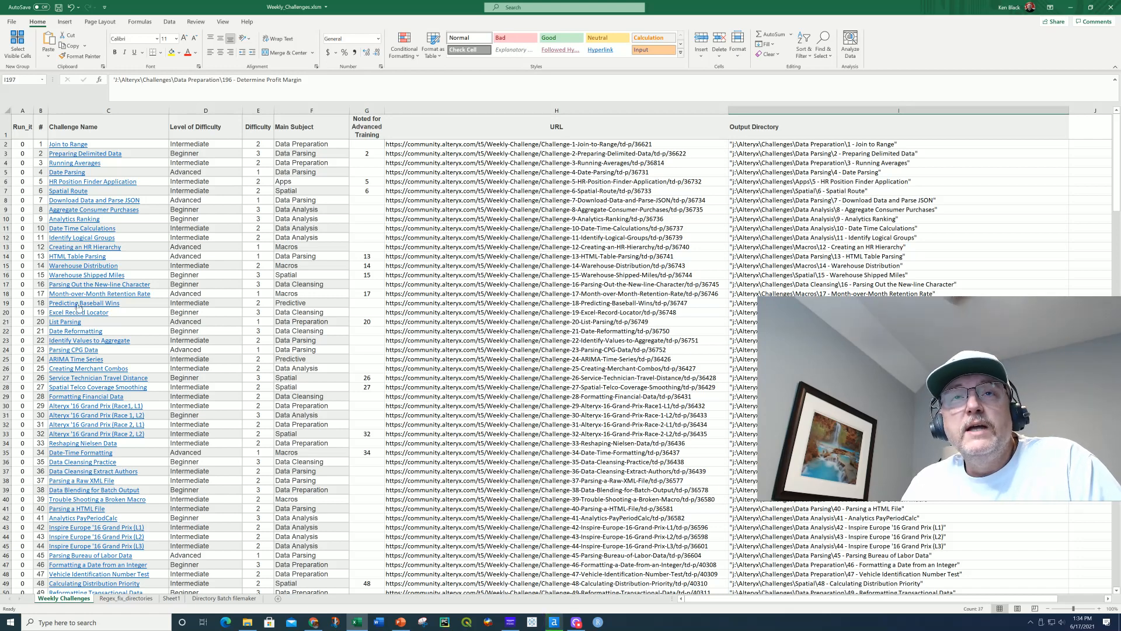
- Scroll down through the Weekly_Challenges workbook's list of challenges
scroll(down, 3)
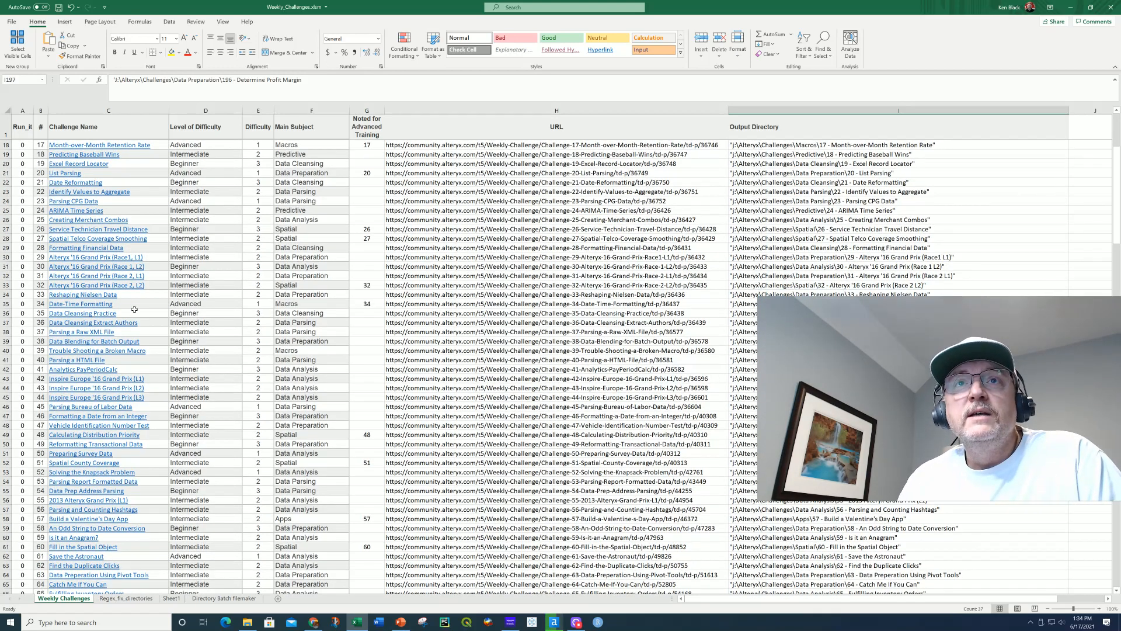
scroll(down, 3)
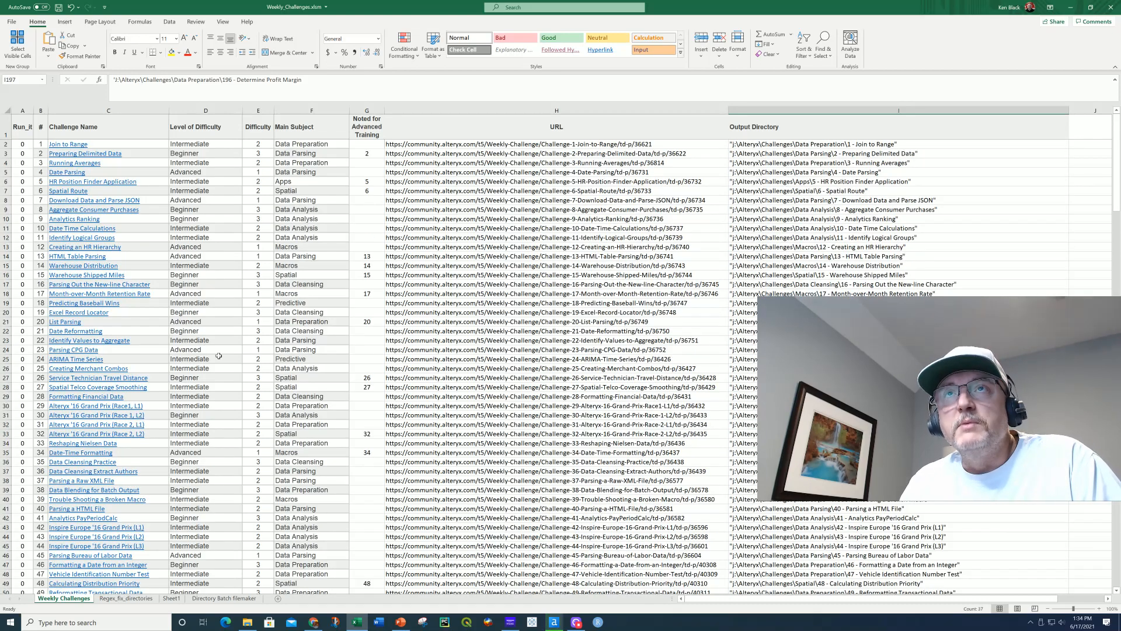
mouse_move(228, 157)
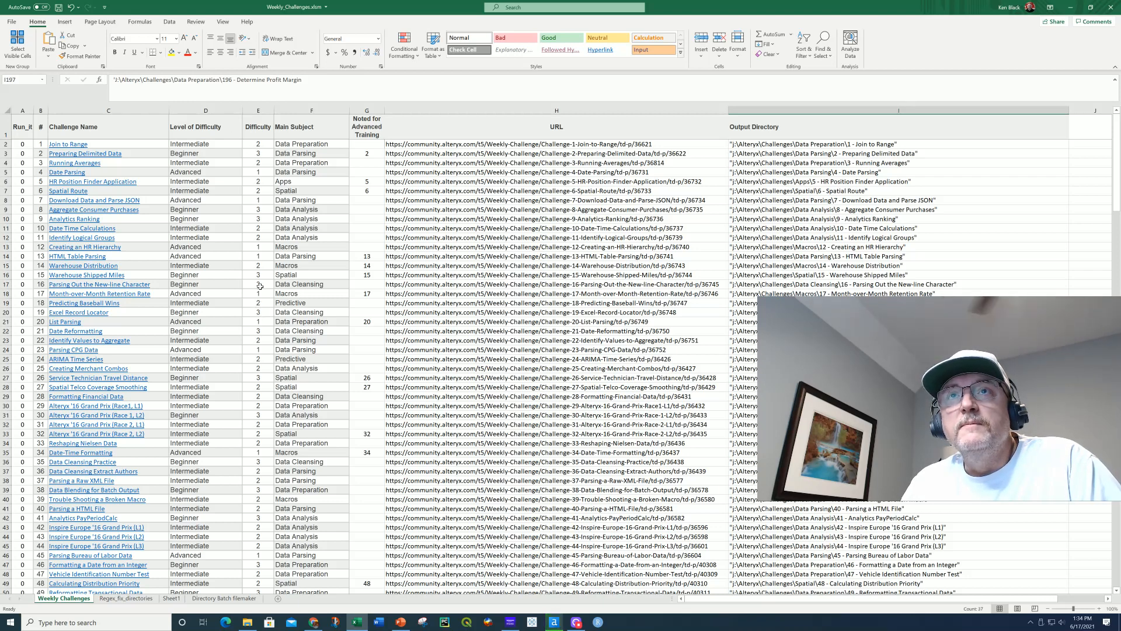
mouse_move(199, 293)
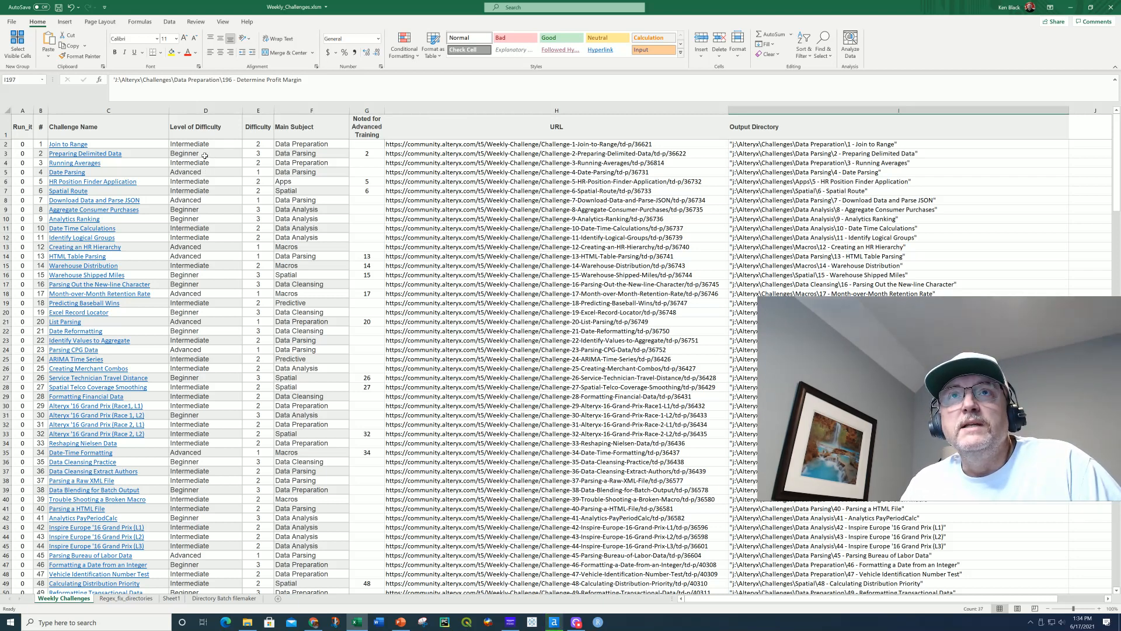
mouse_move(415, 165)
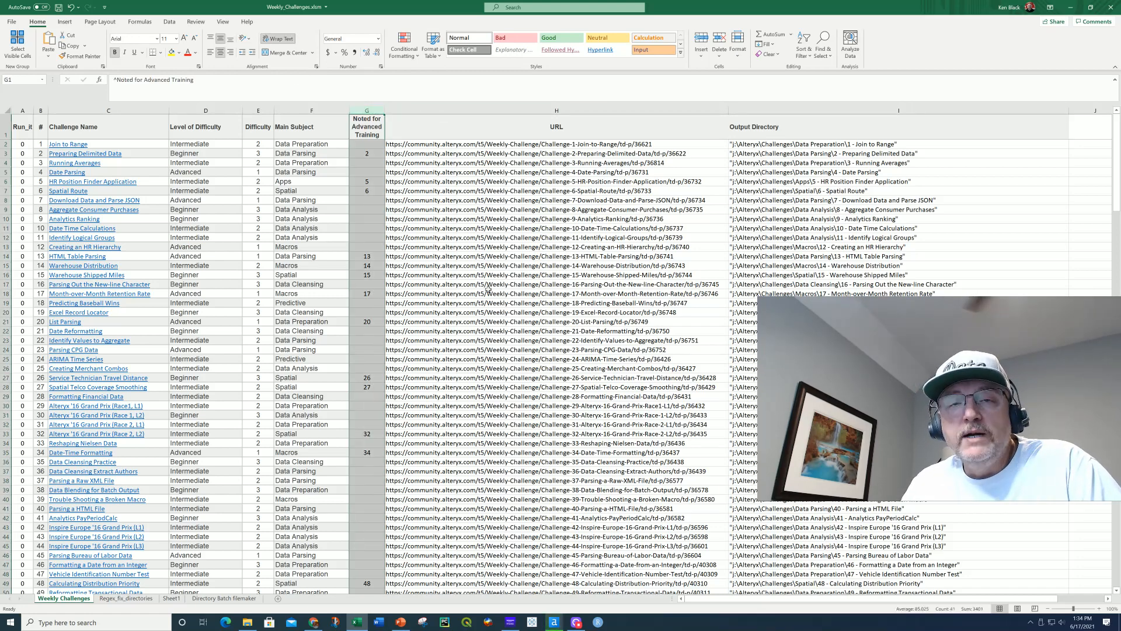
scroll(down, 3)
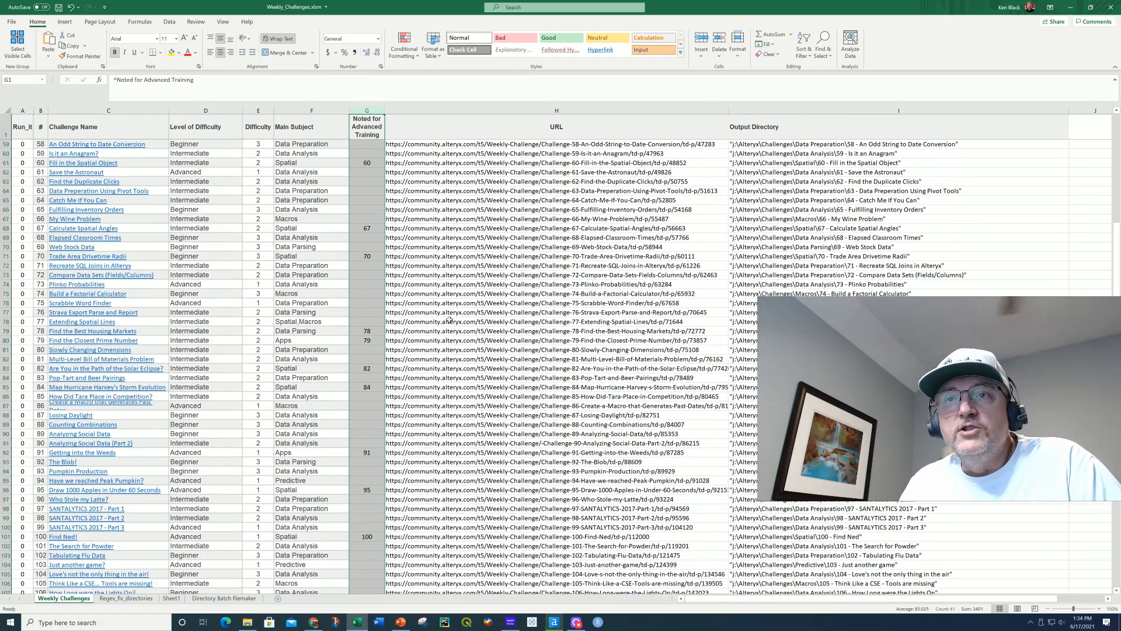
scroll(down, 3)
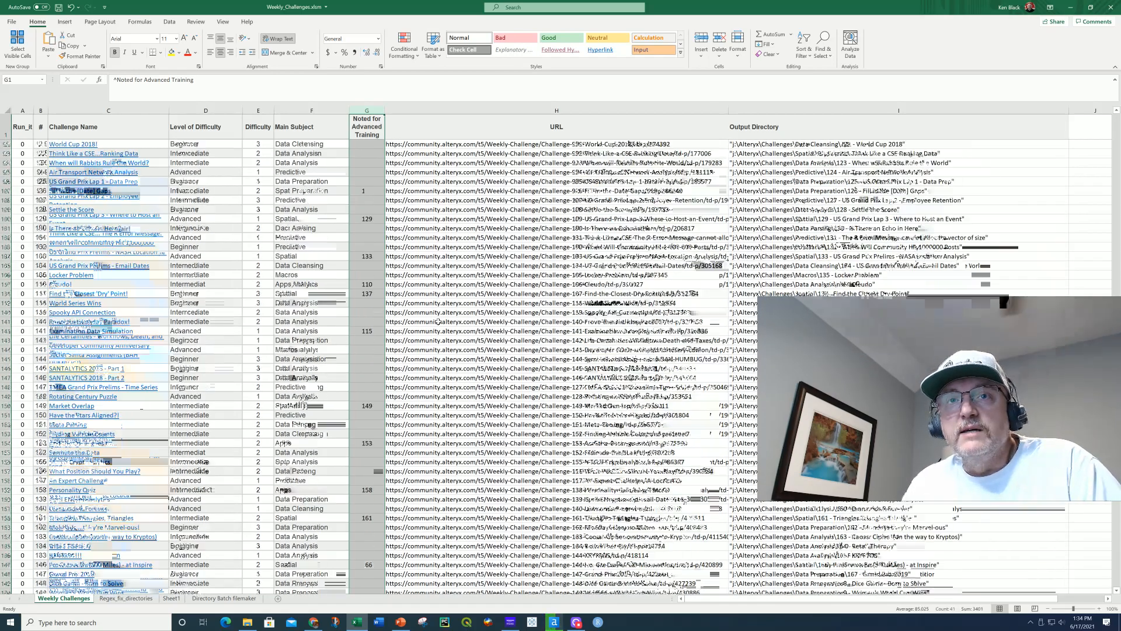
scroll(down, 3)
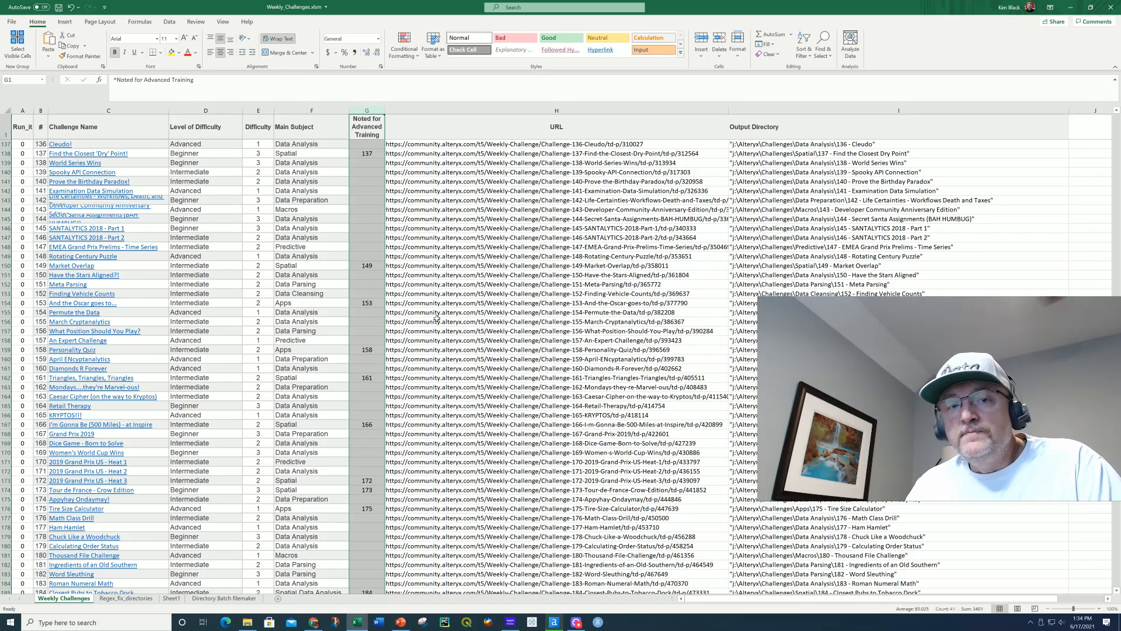
scroll(down, 3)
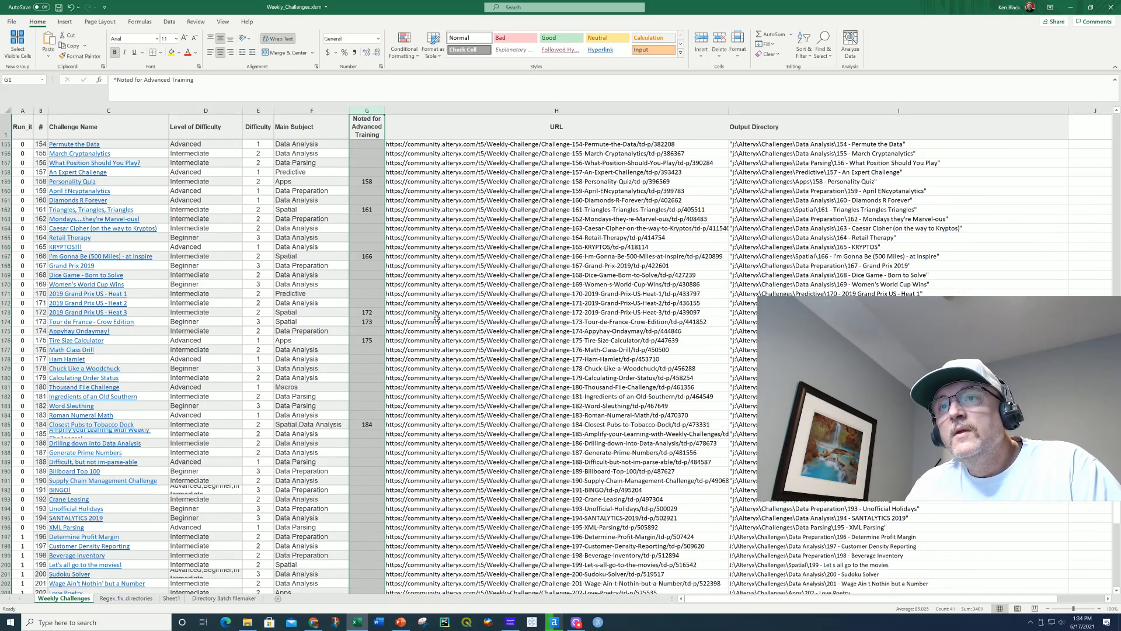
scroll(down, 3)
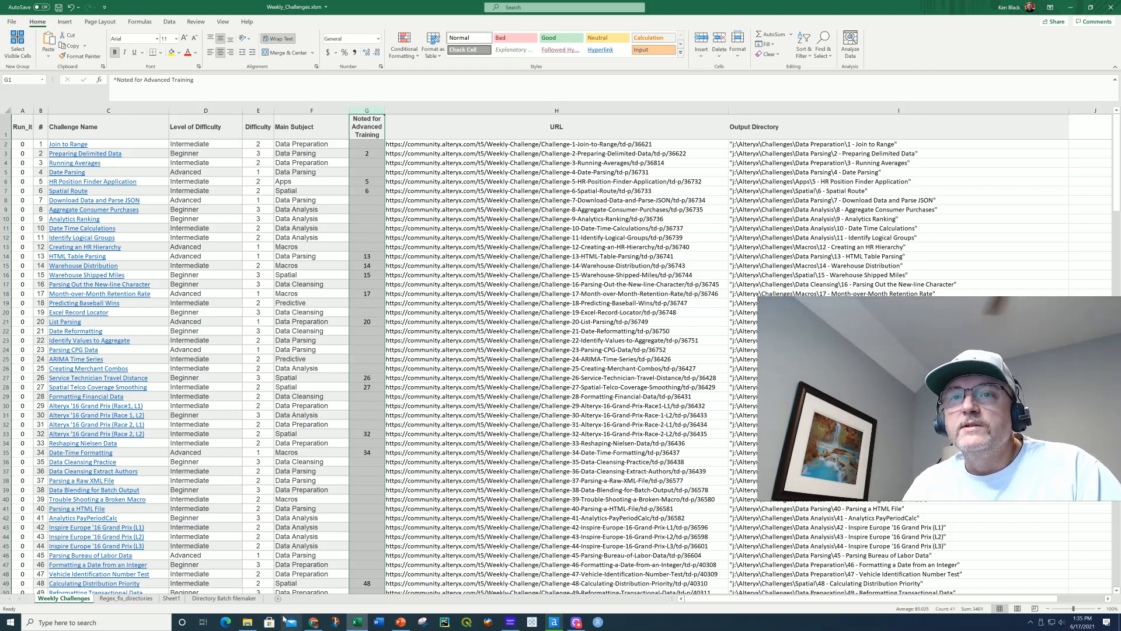
- Open the Data Analysis topic folder and look inside the 8 - Aggregate Consumer Purchases challenge folder
click(247, 622)
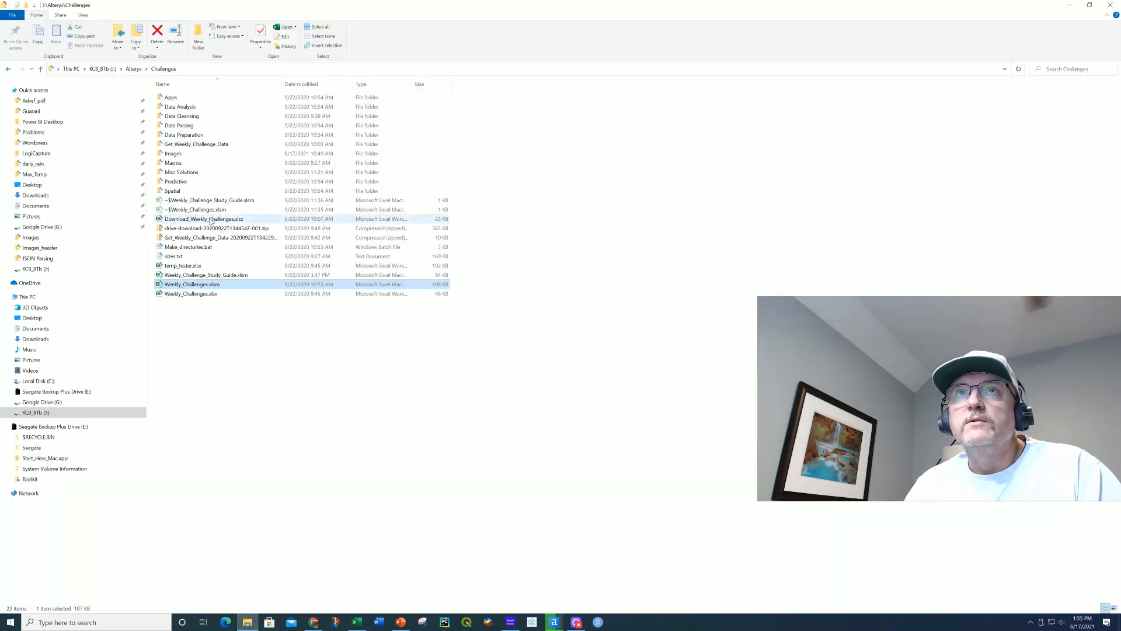
mouse_move(156, 35)
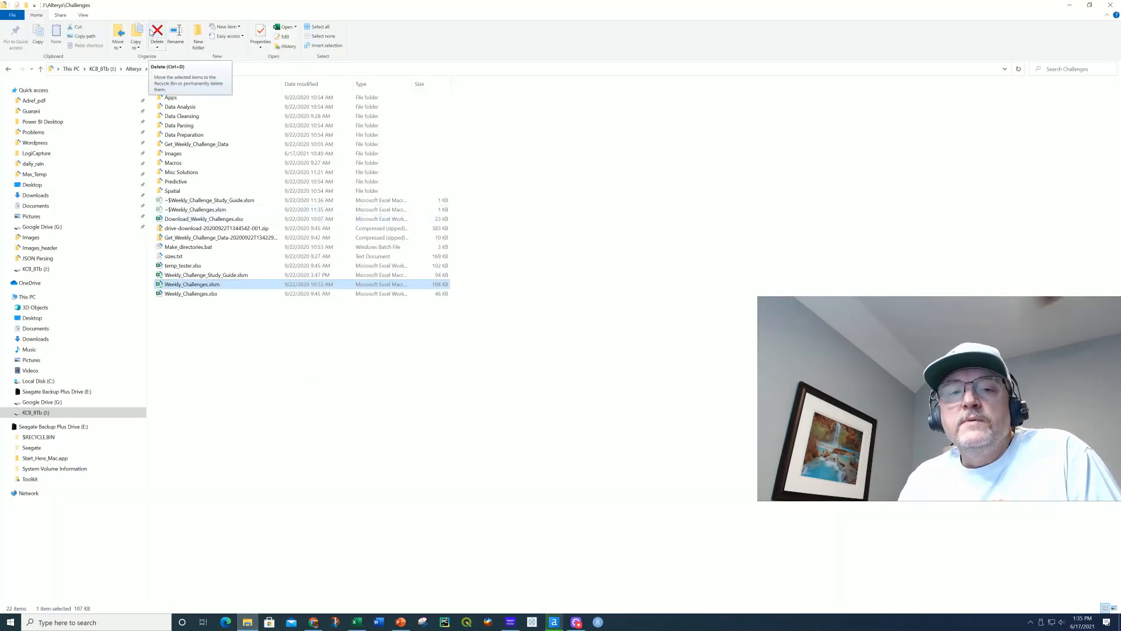
mouse_move(205, 107)
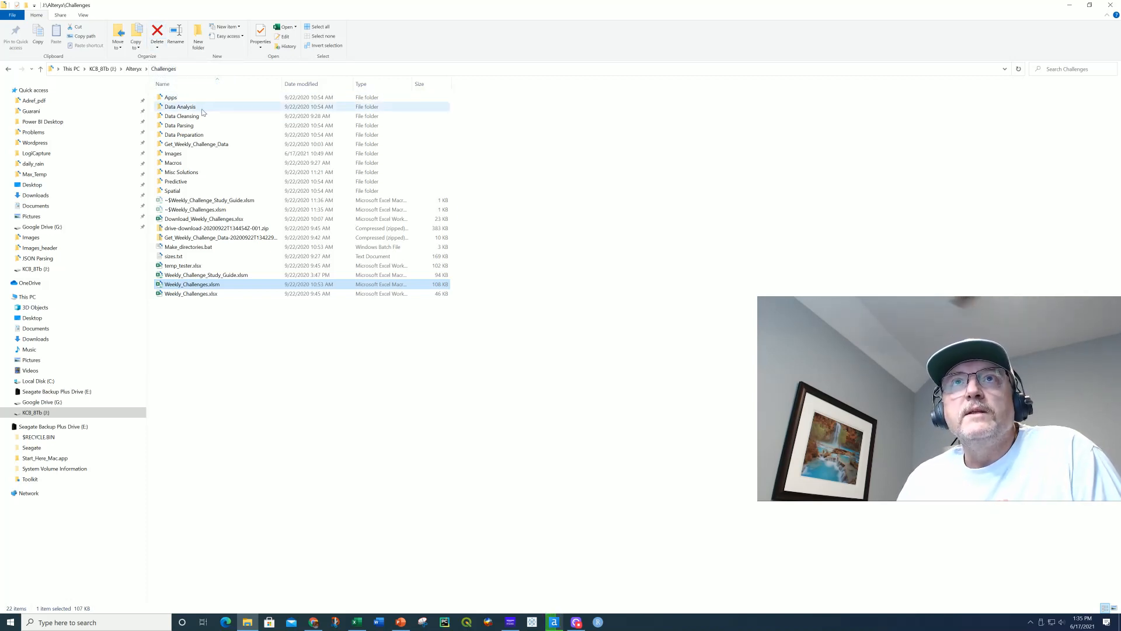
mouse_move(191, 136)
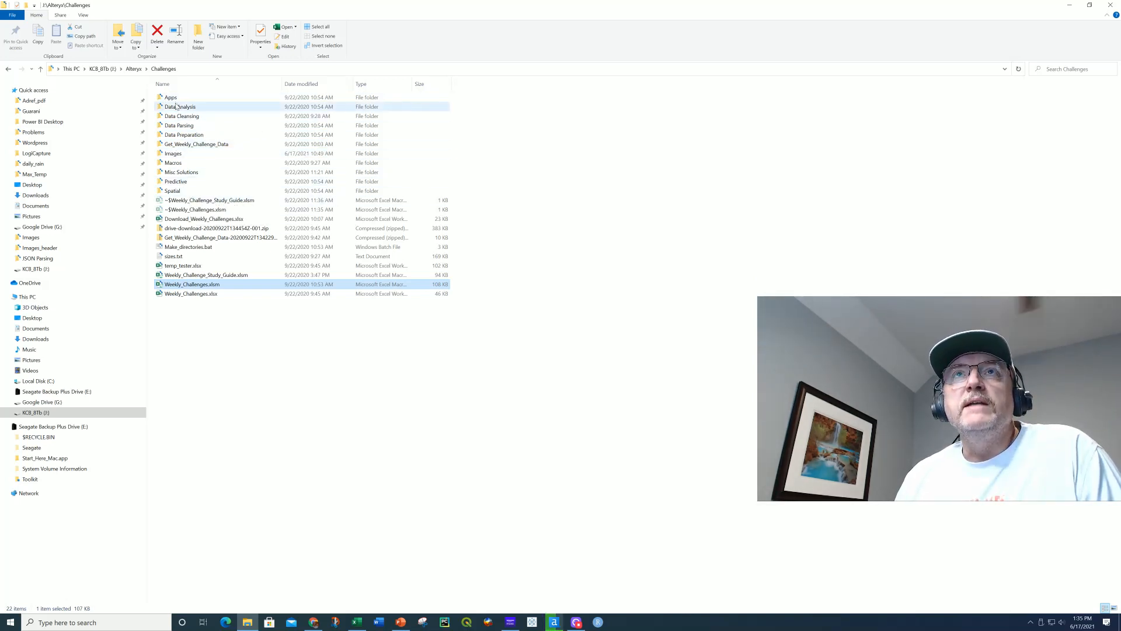
click(180, 106)
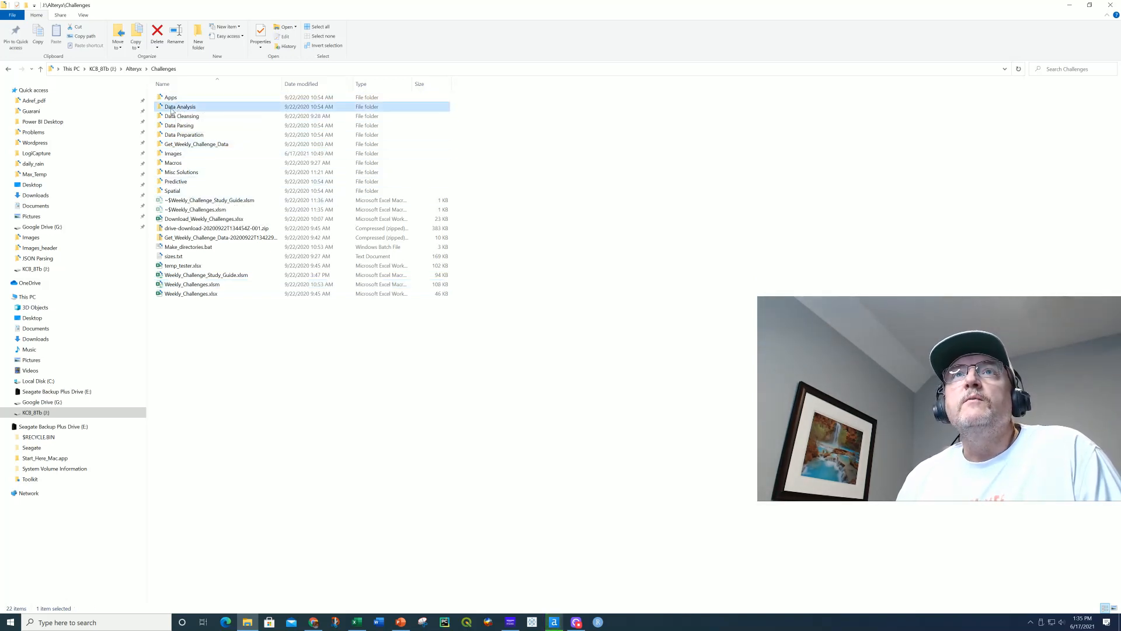
double_click(180, 107)
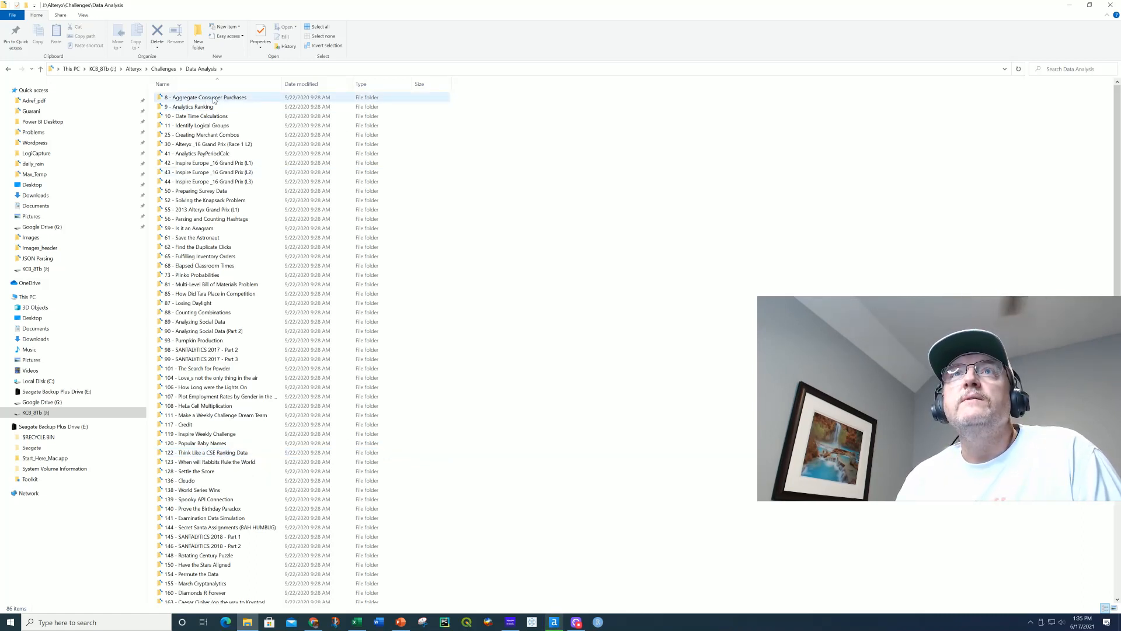
double_click(206, 97)
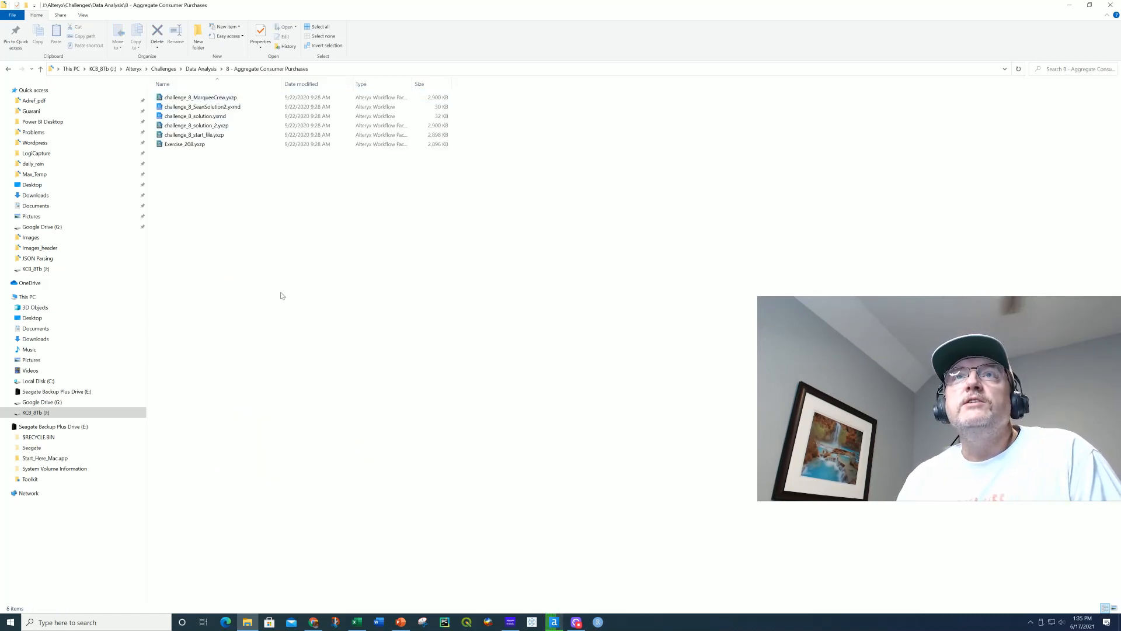
click(200, 97)
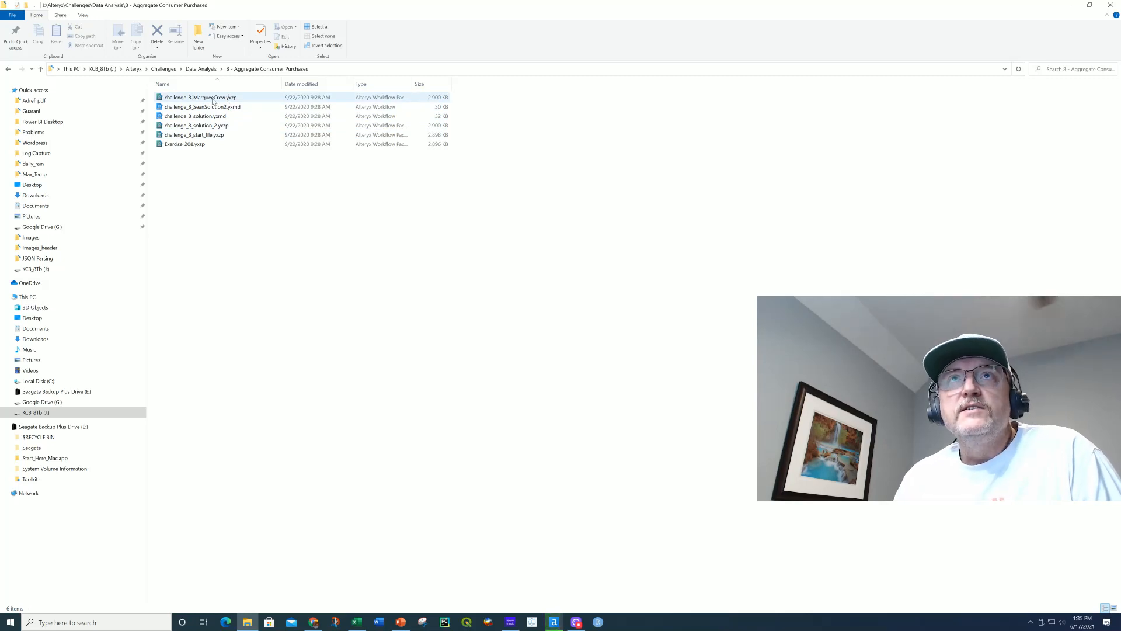
click(196, 125)
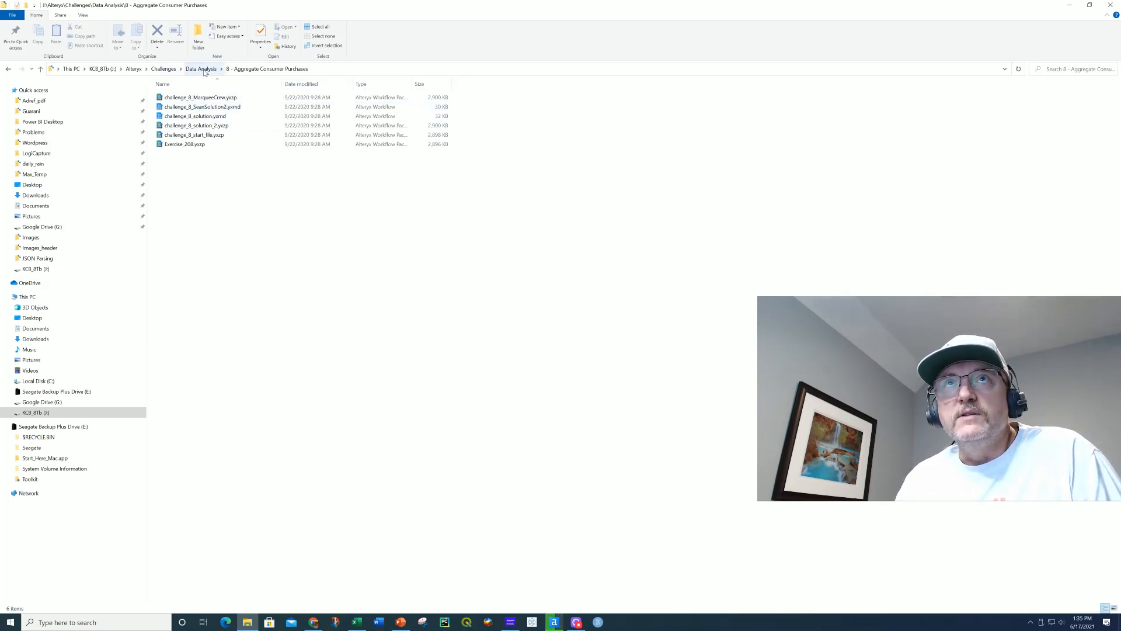
- Go back to Data Analysis and open the 81 - Multi-Level Bill of Materials Problem folder
click(201, 69)
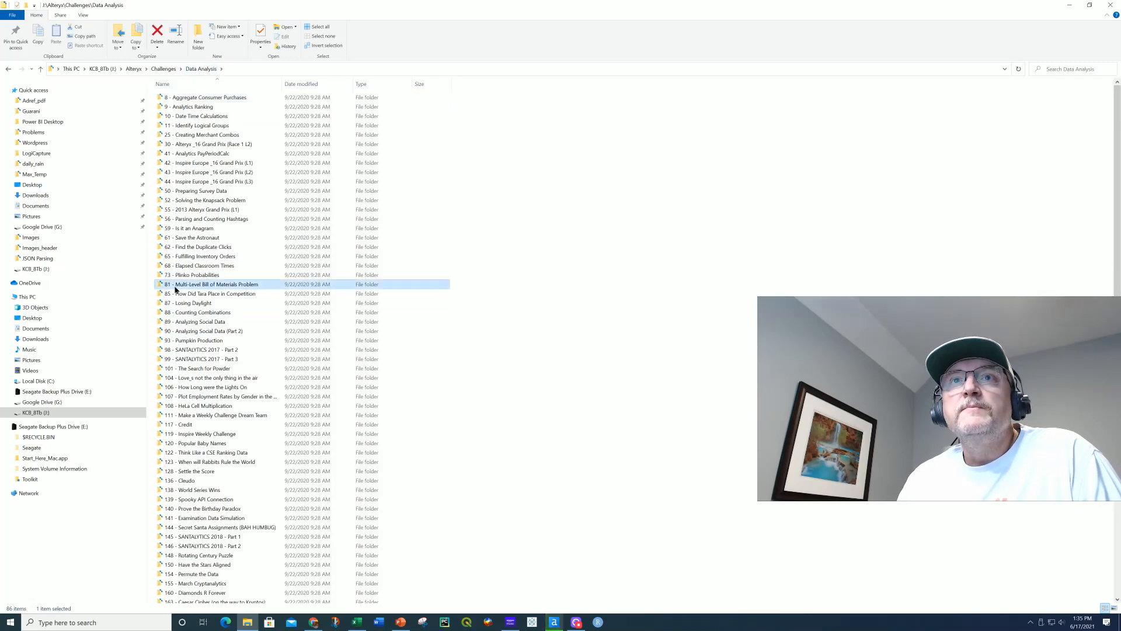
double_click(214, 284)
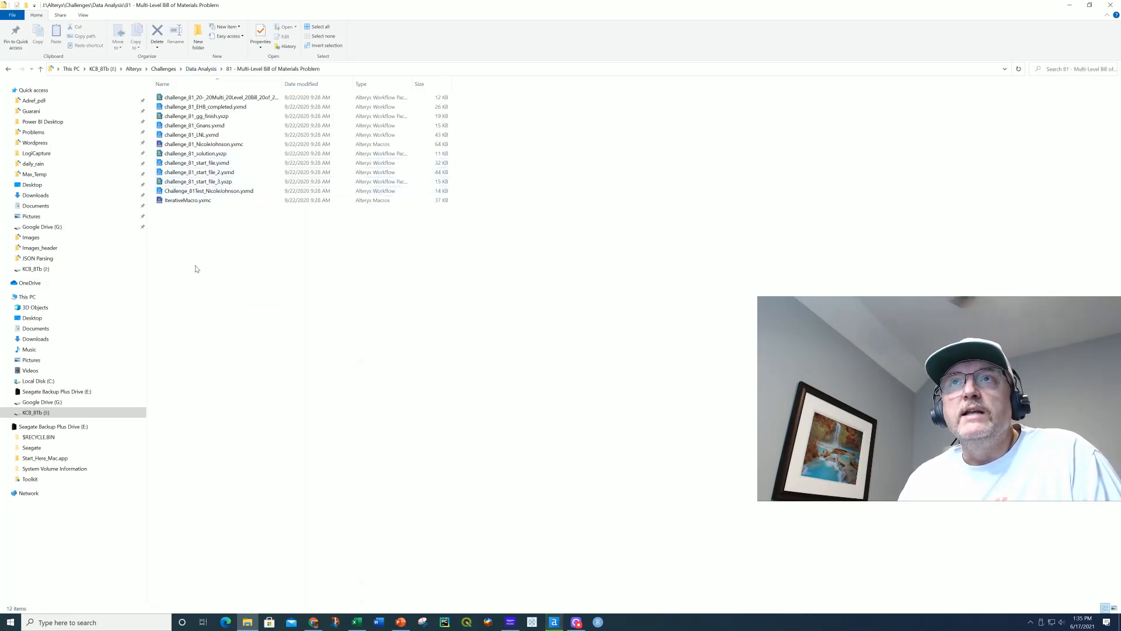
mouse_move(239, 354)
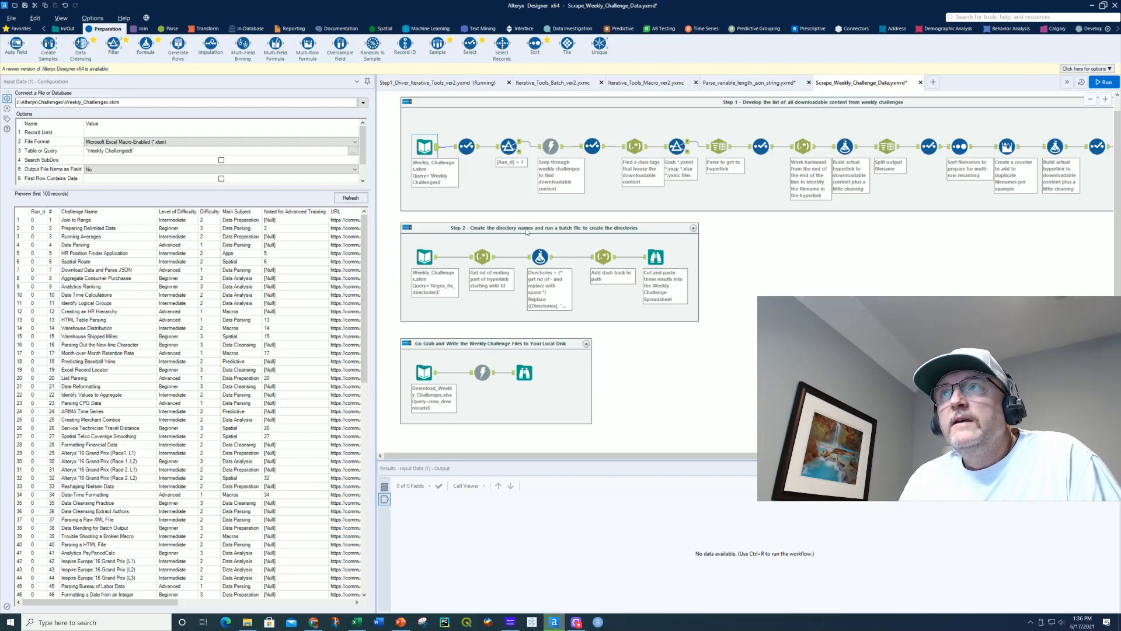
mouse_move(741, 118)
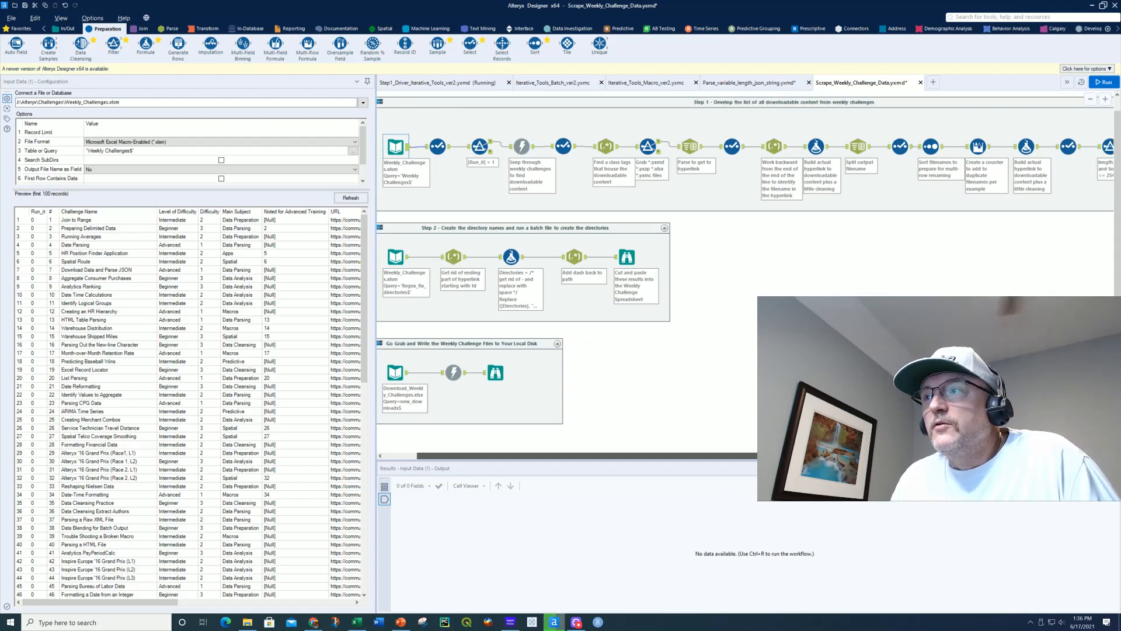
scroll(right, 3)
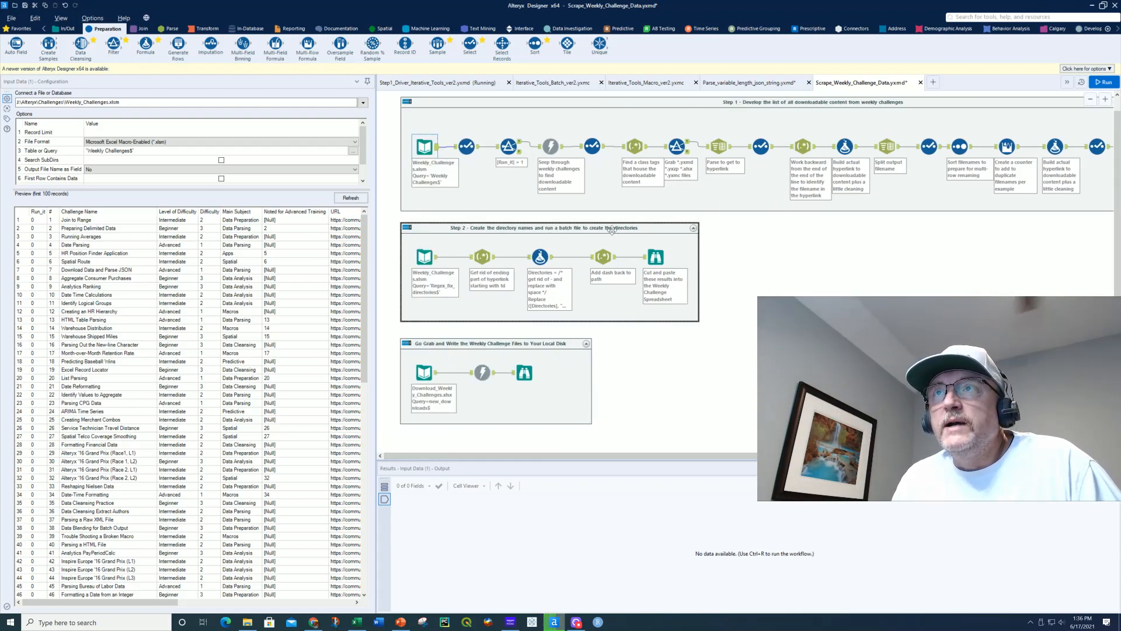
mouse_move(631, 238)
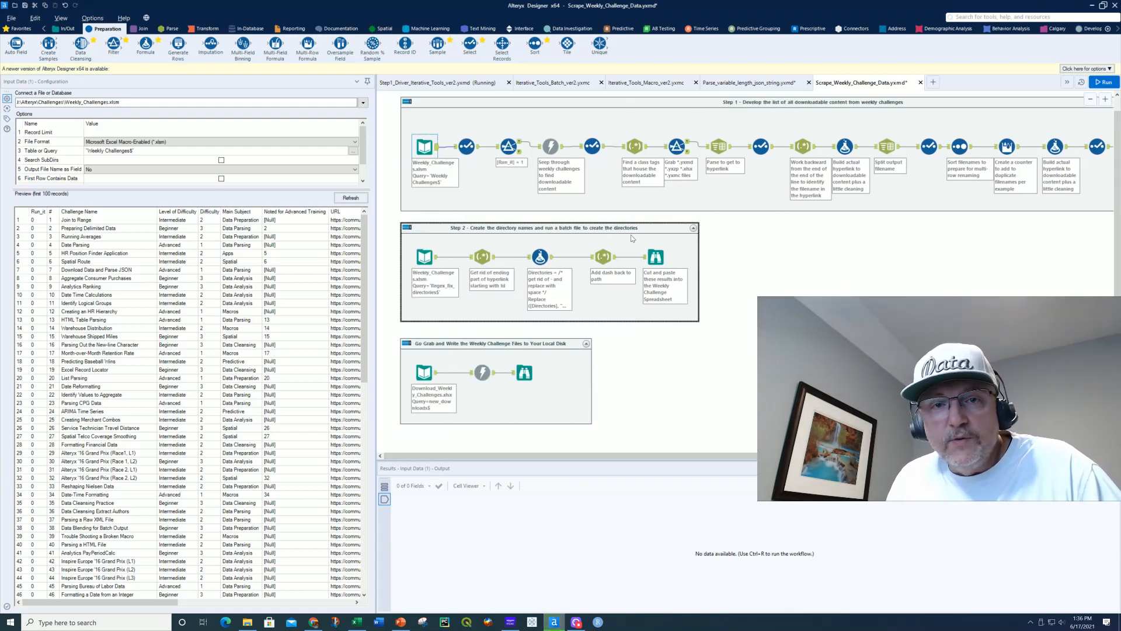
mouse_move(449, 355)
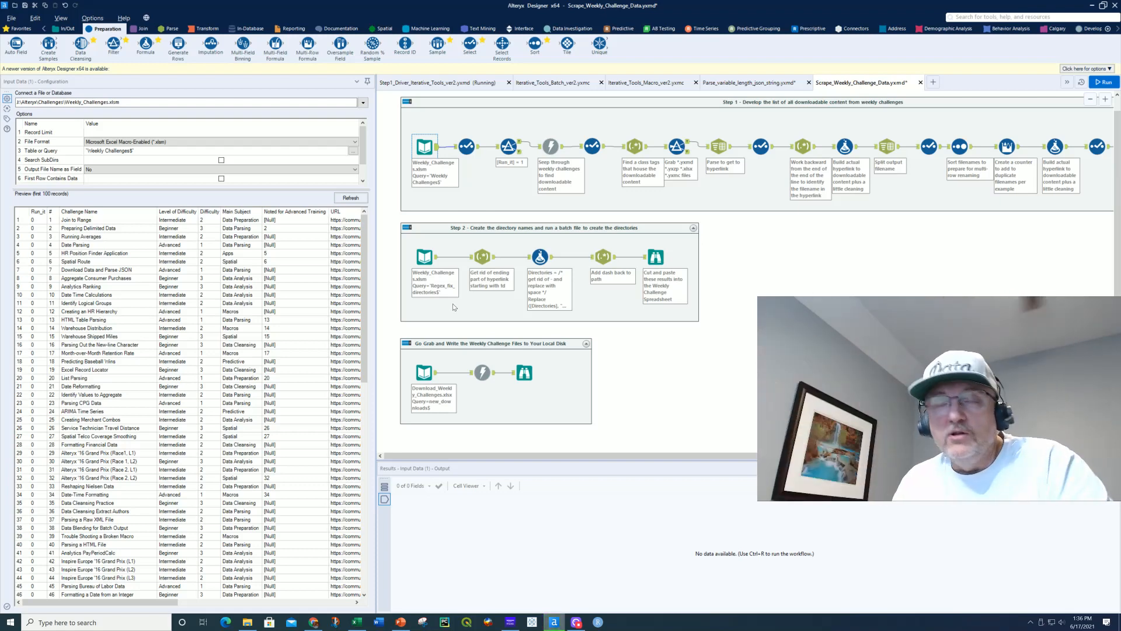
mouse_move(651, 352)
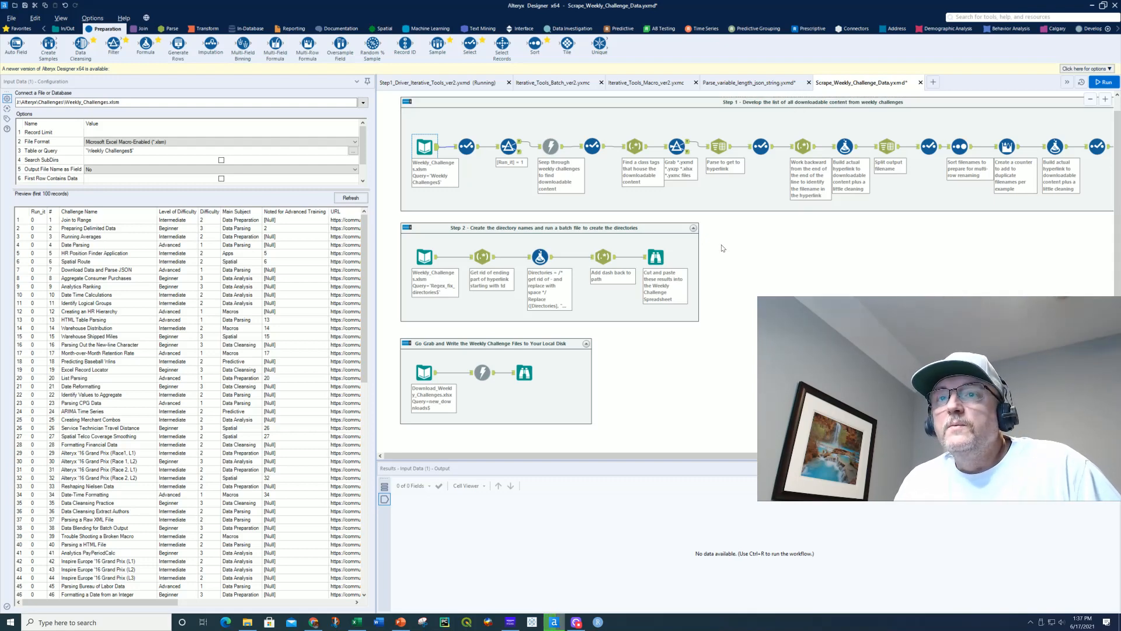
mouse_move(655, 257)
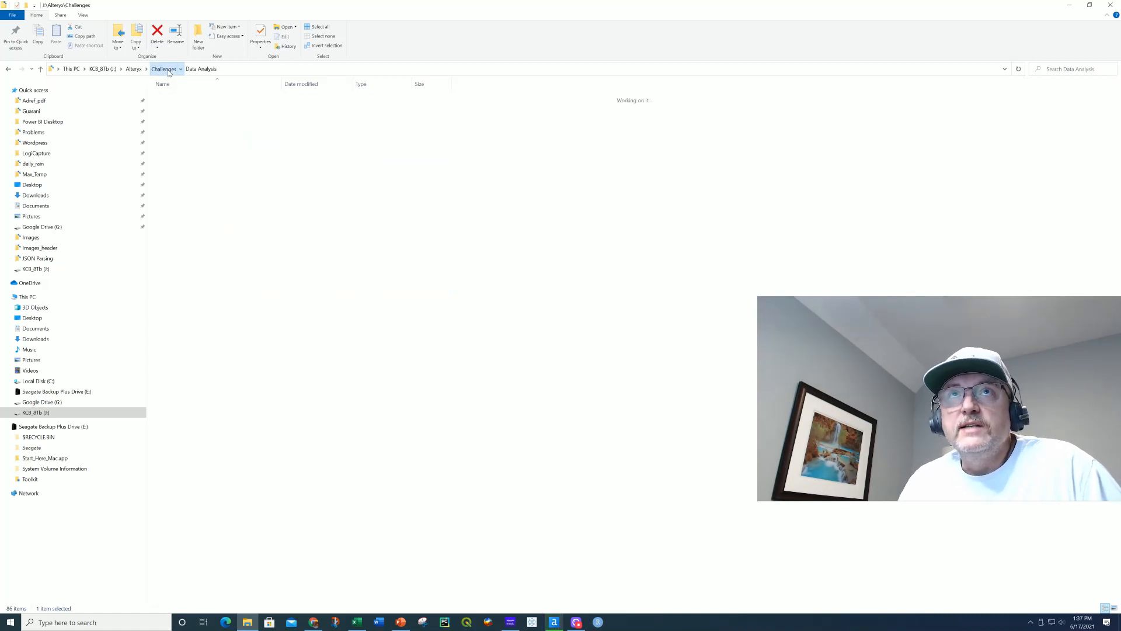
- Return to the top-level Challenges folder and select the Spatial topic folder
click(164, 69)
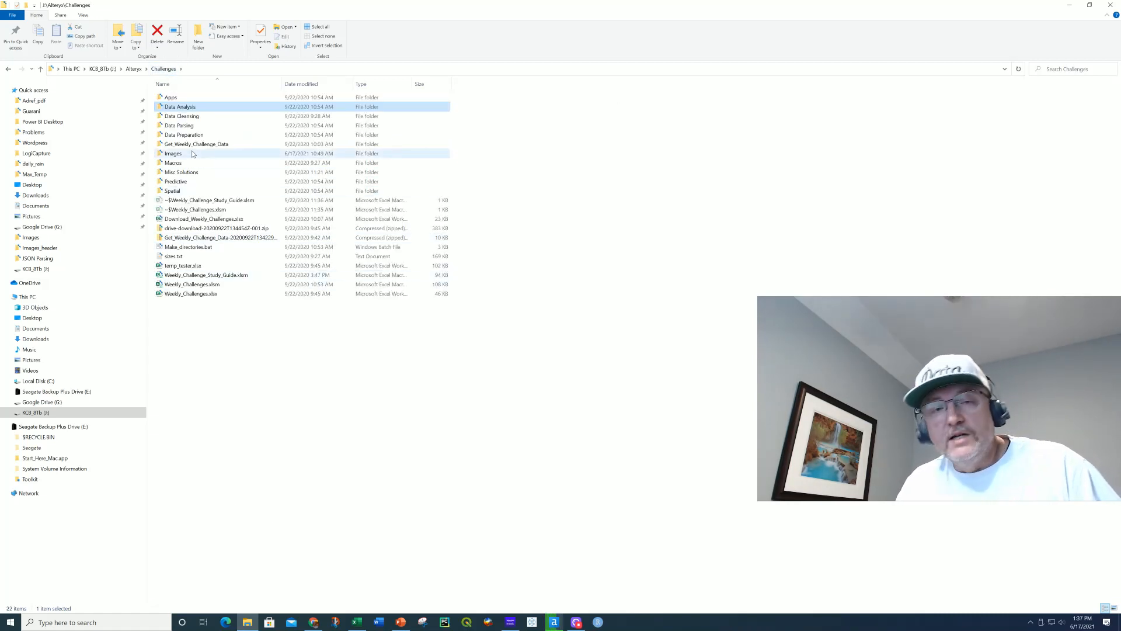
mouse_move(193, 153)
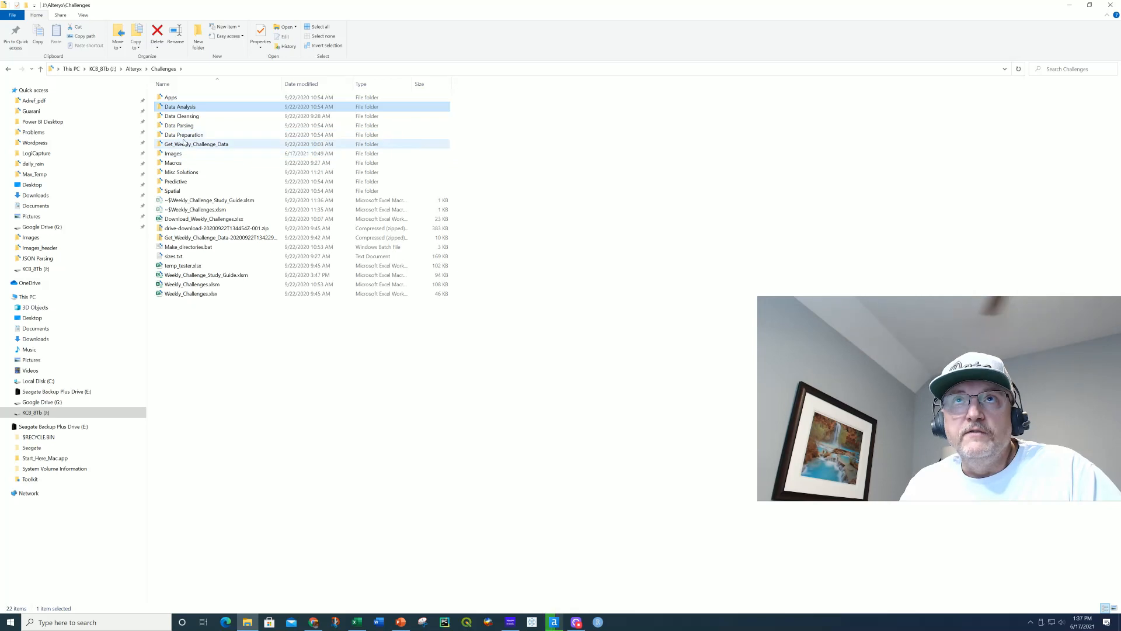
mouse_move(184, 144)
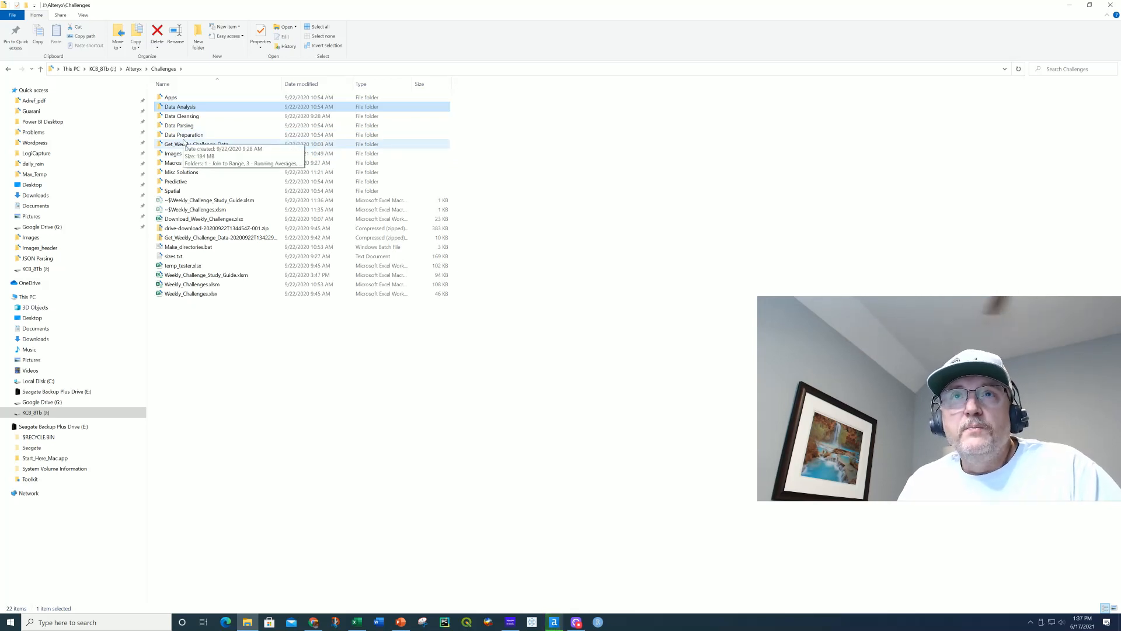
click(173, 190)
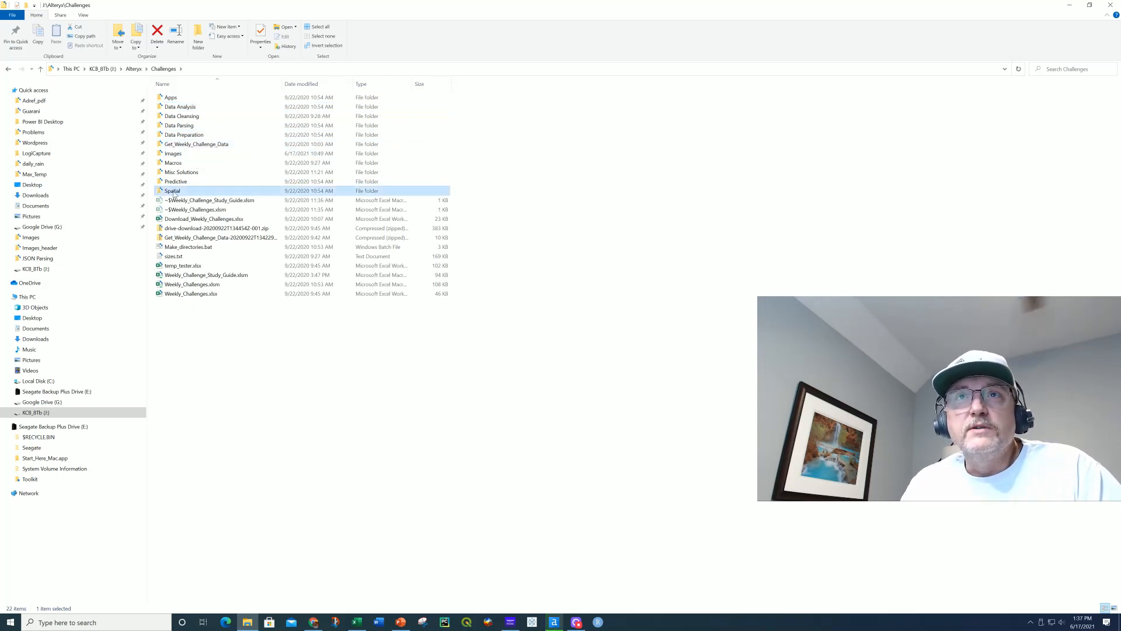
double_click(172, 191)
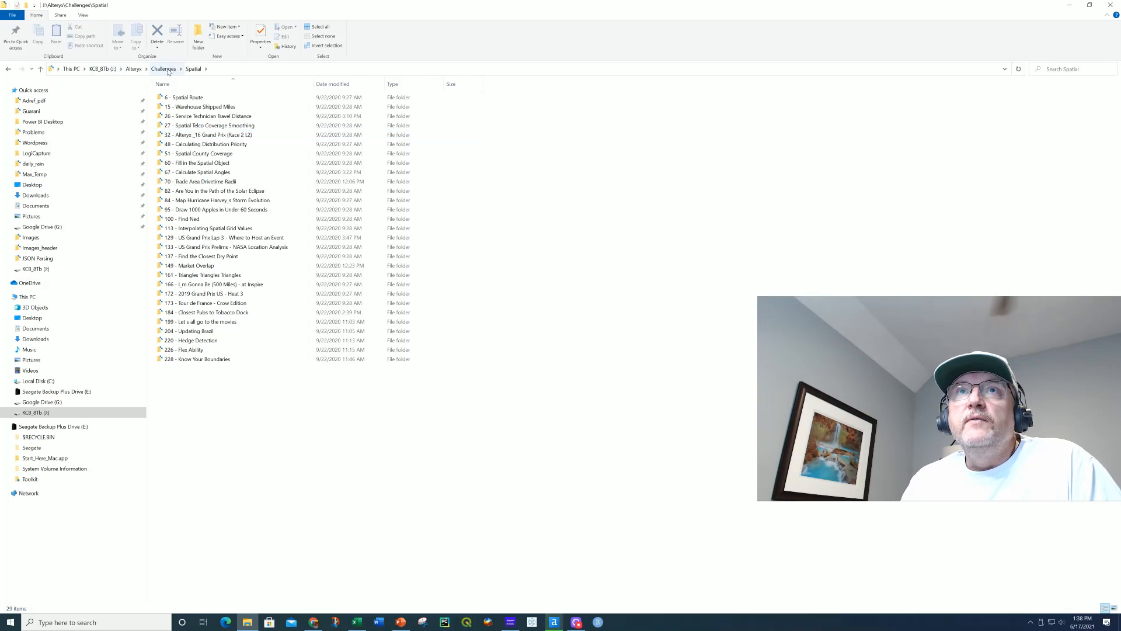
click(164, 68)
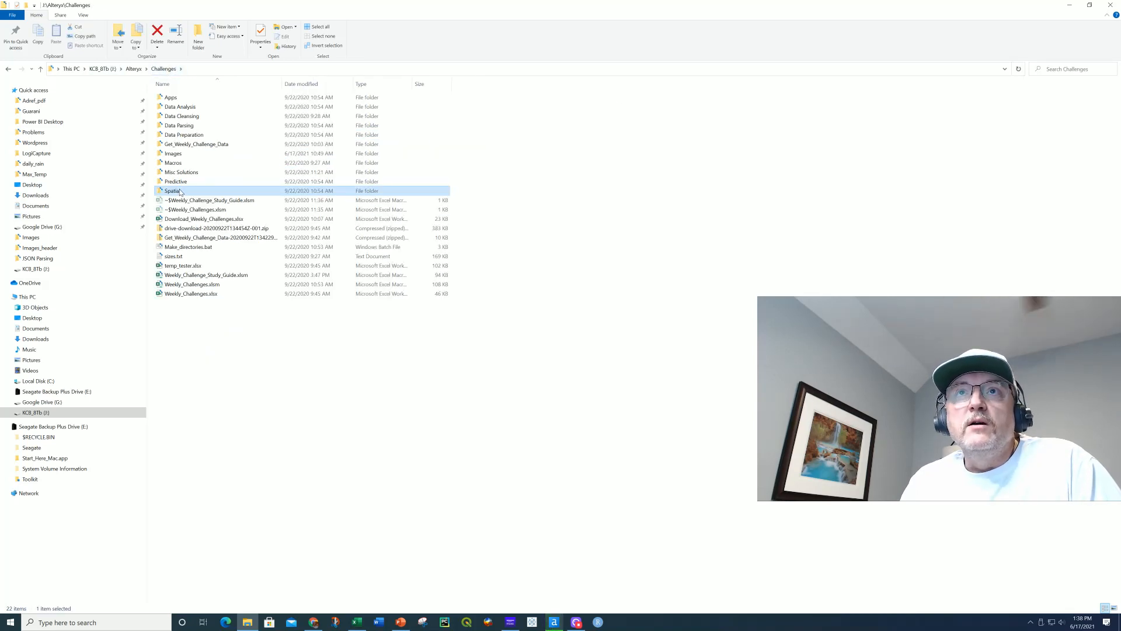
double_click(171, 190)
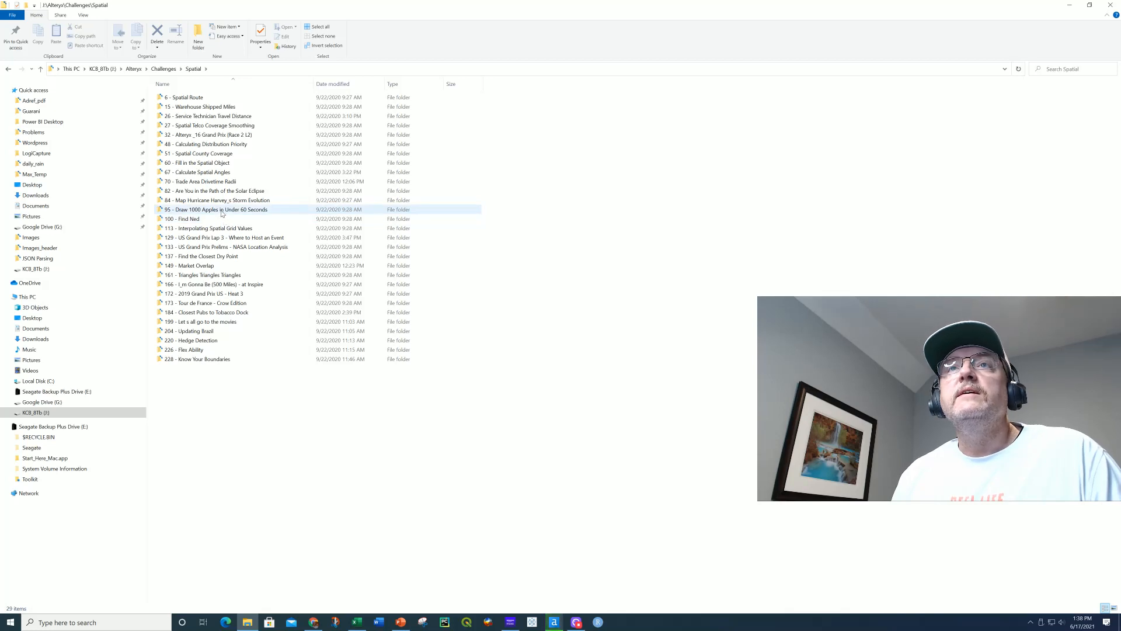
double_click(193, 209)
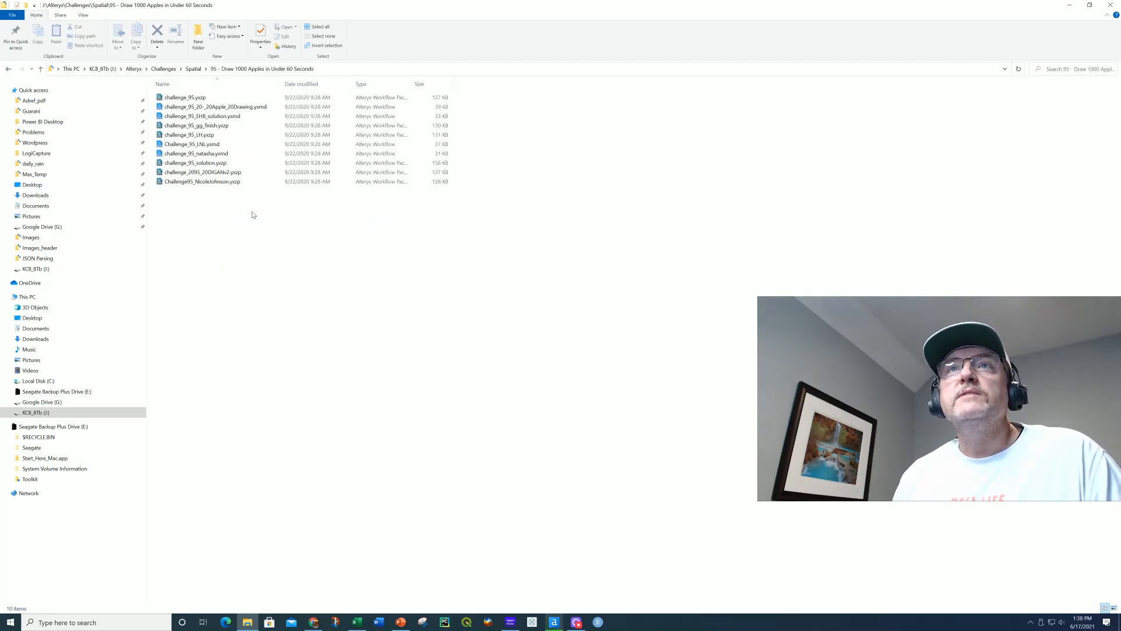
click(214, 107)
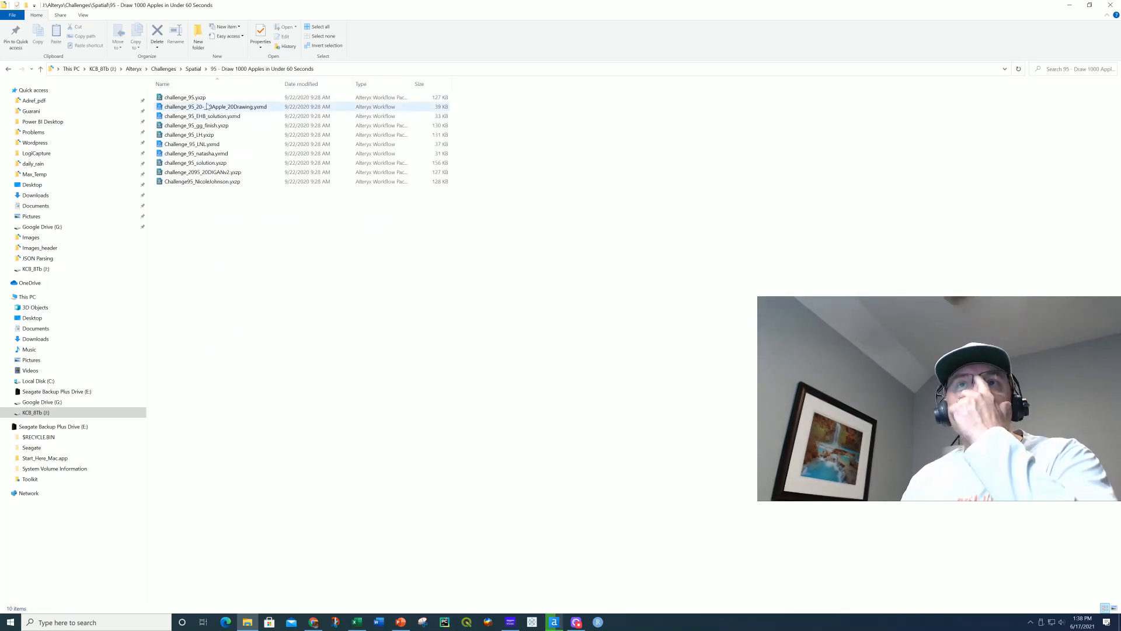
click(192, 201)
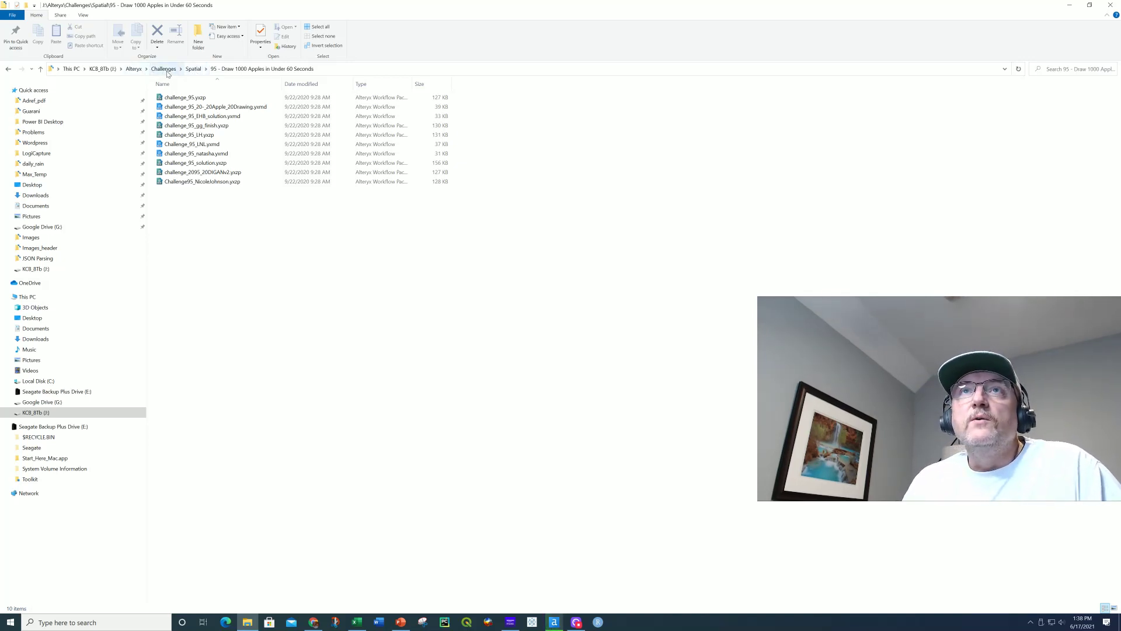
click(165, 69)
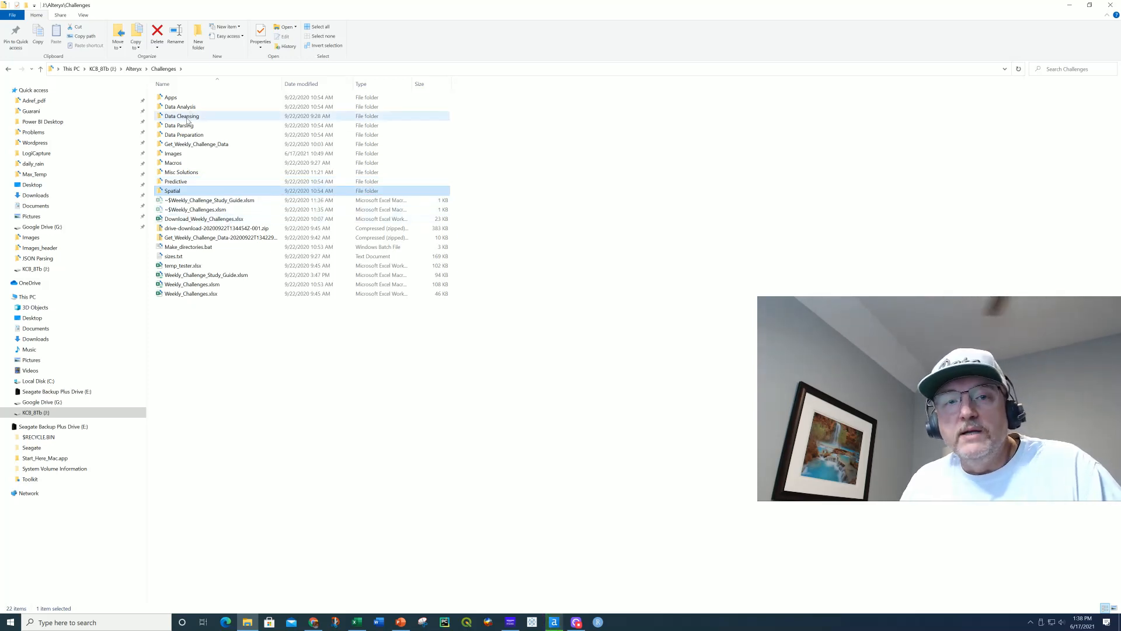
mouse_move(182, 116)
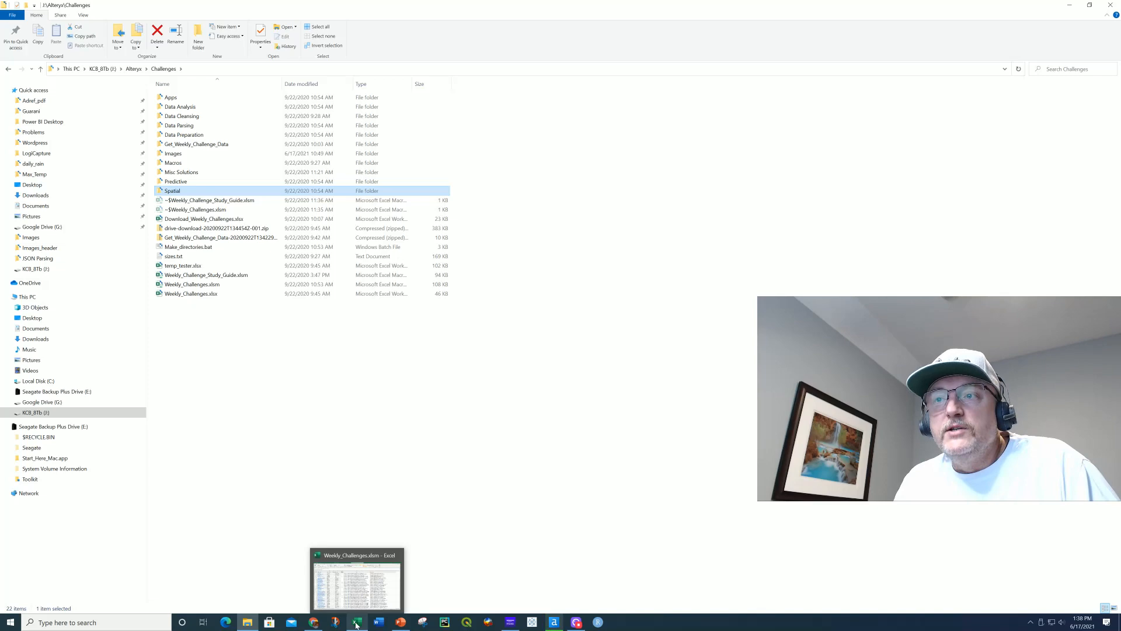
click(357, 622)
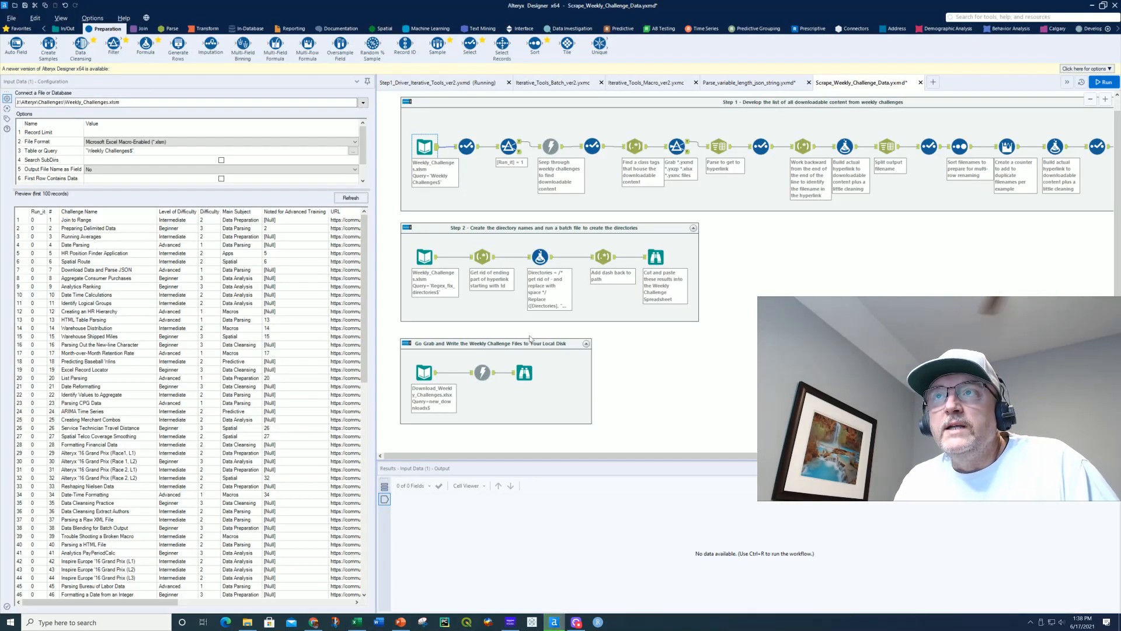
mouse_move(665, 286)
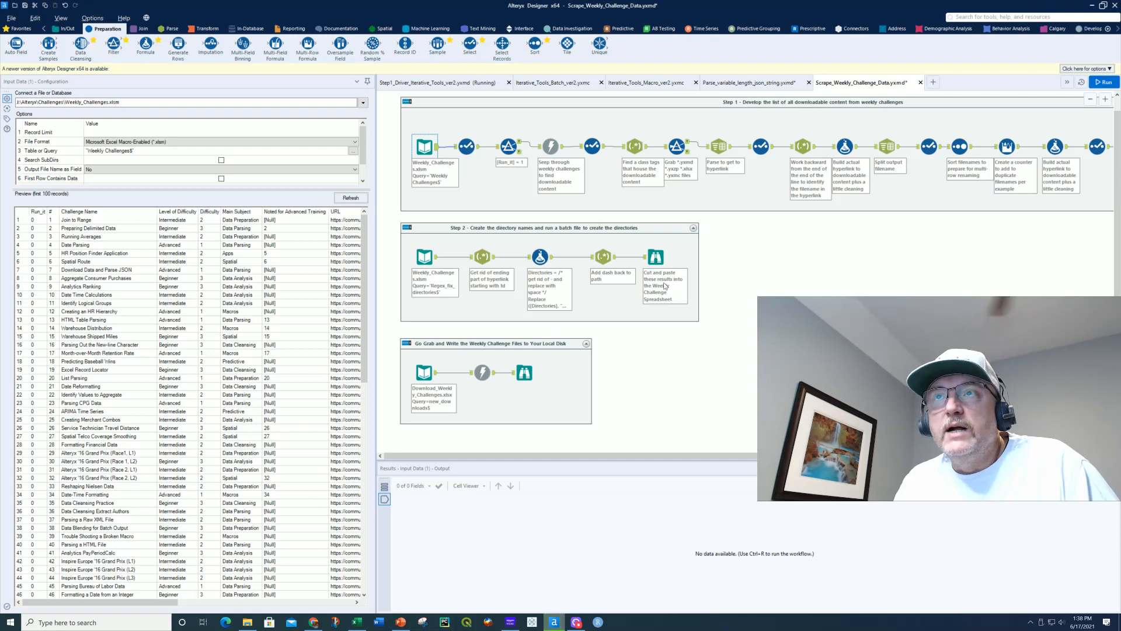
mouse_move(679, 397)
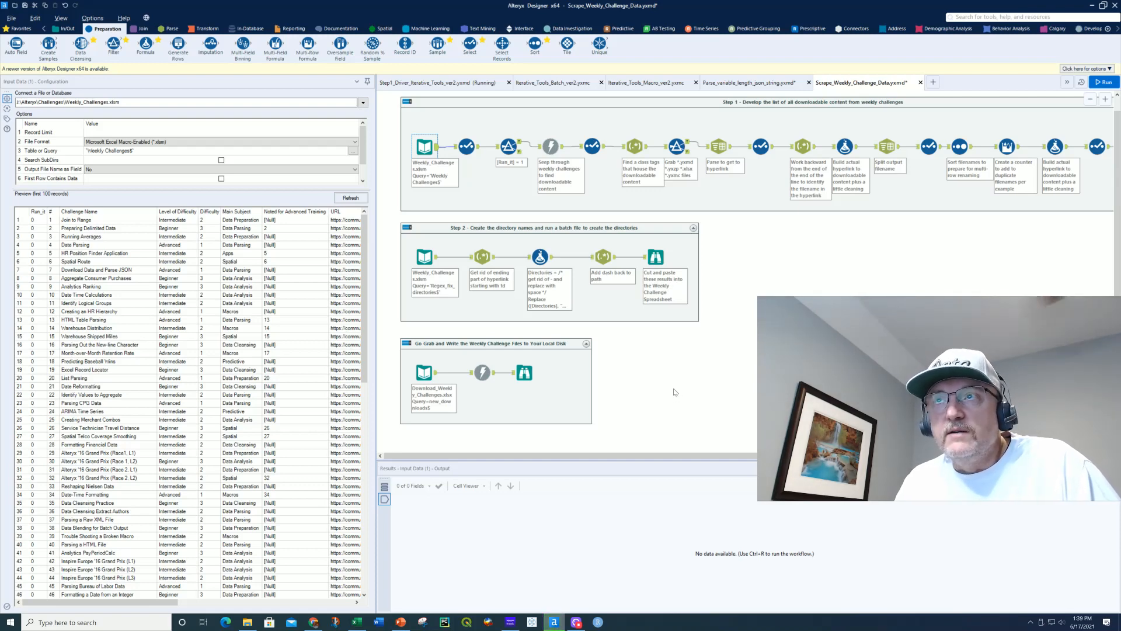
mouse_move(909, 283)
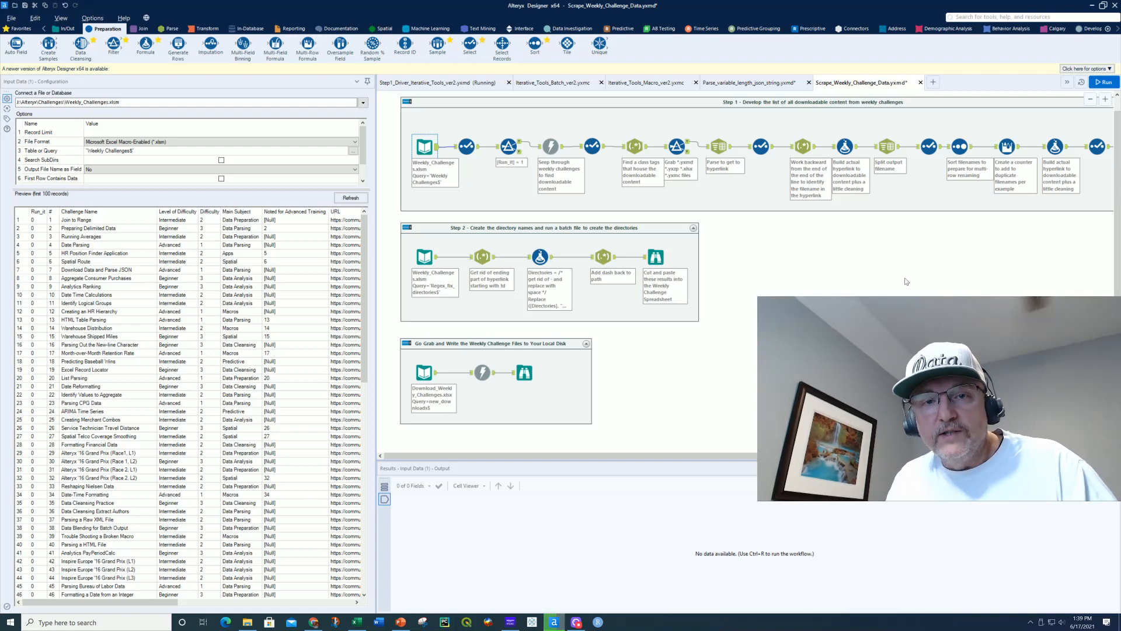
mouse_move(753, 368)
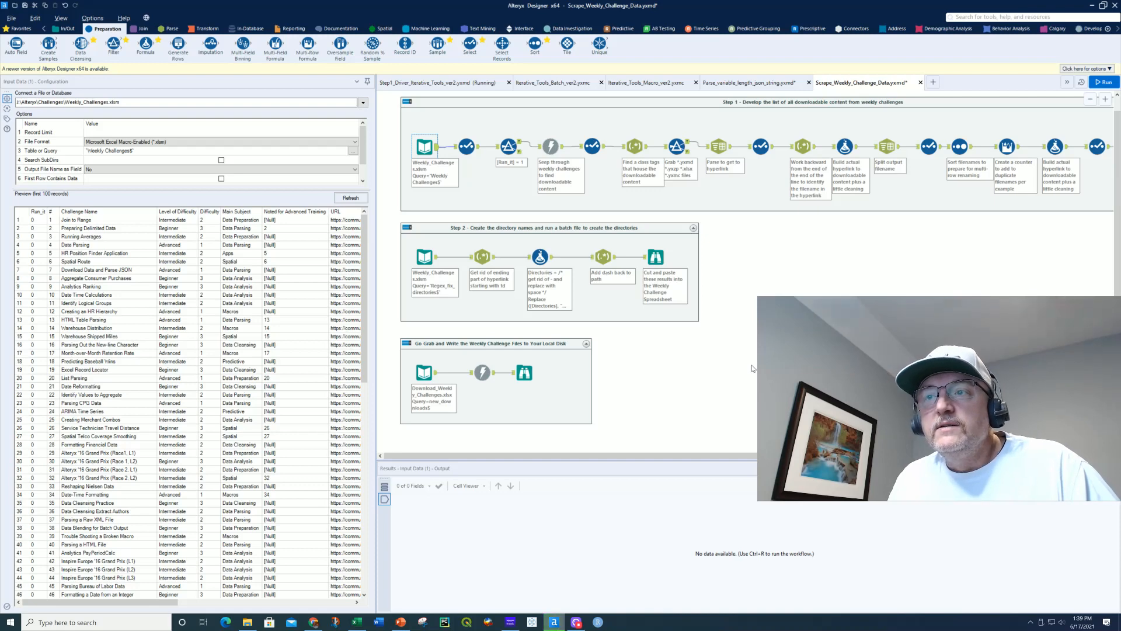